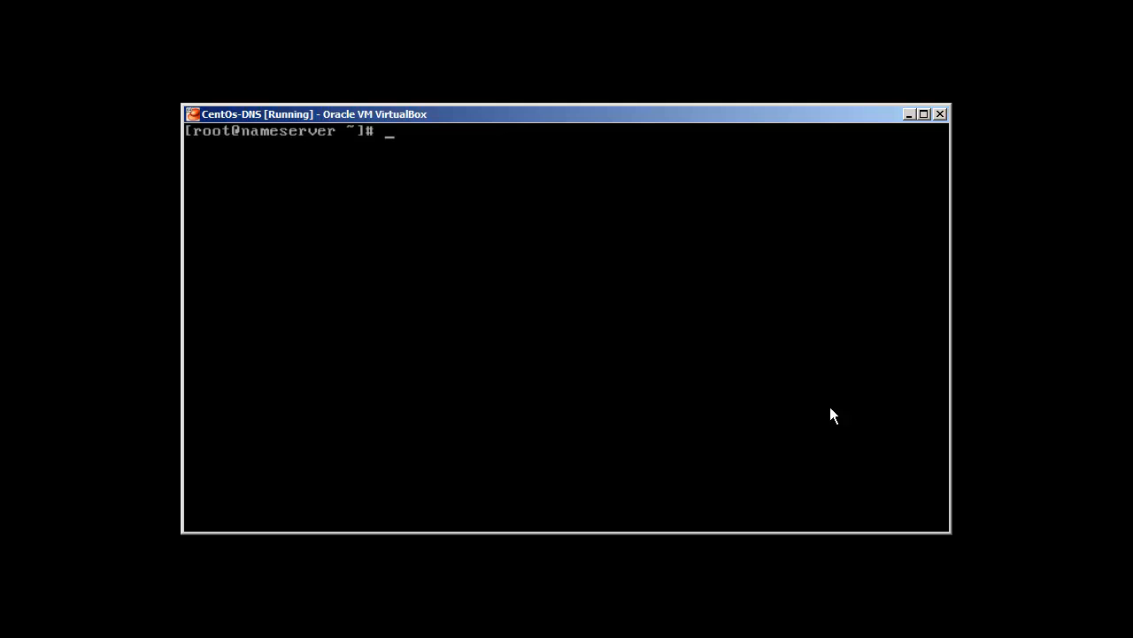
text(ping w)
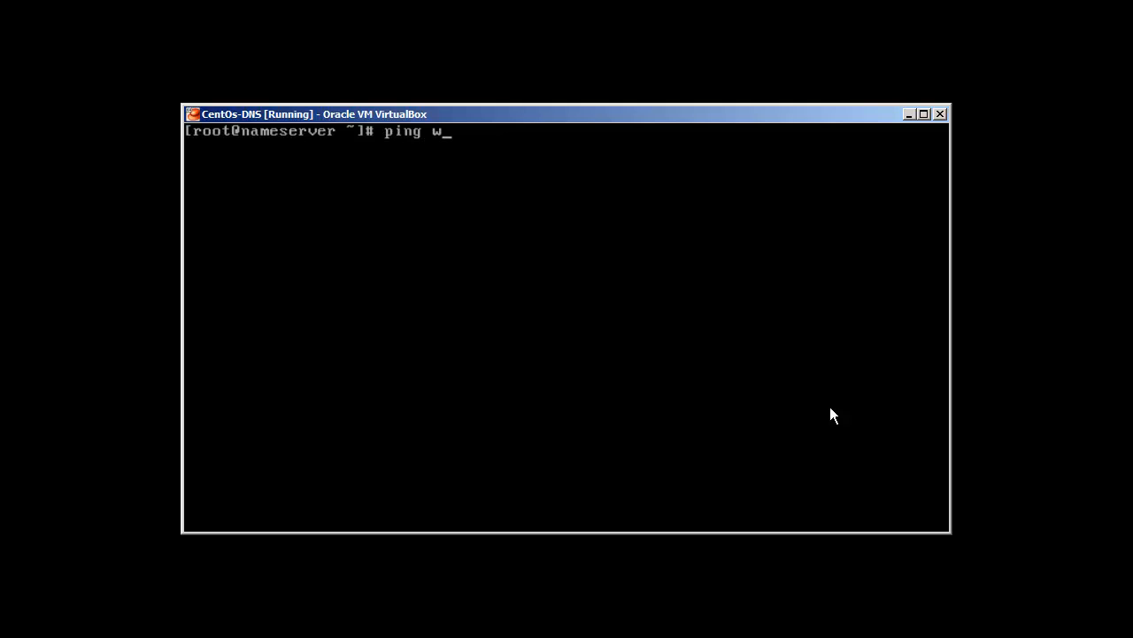
text(ww.google.com)
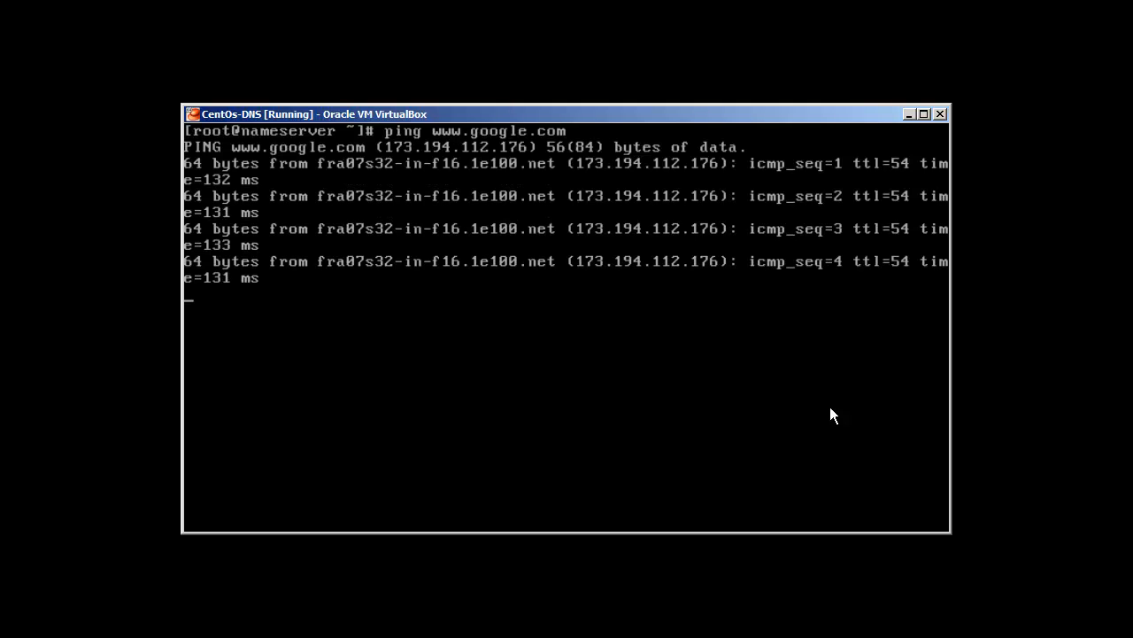
key(ctrl+c)
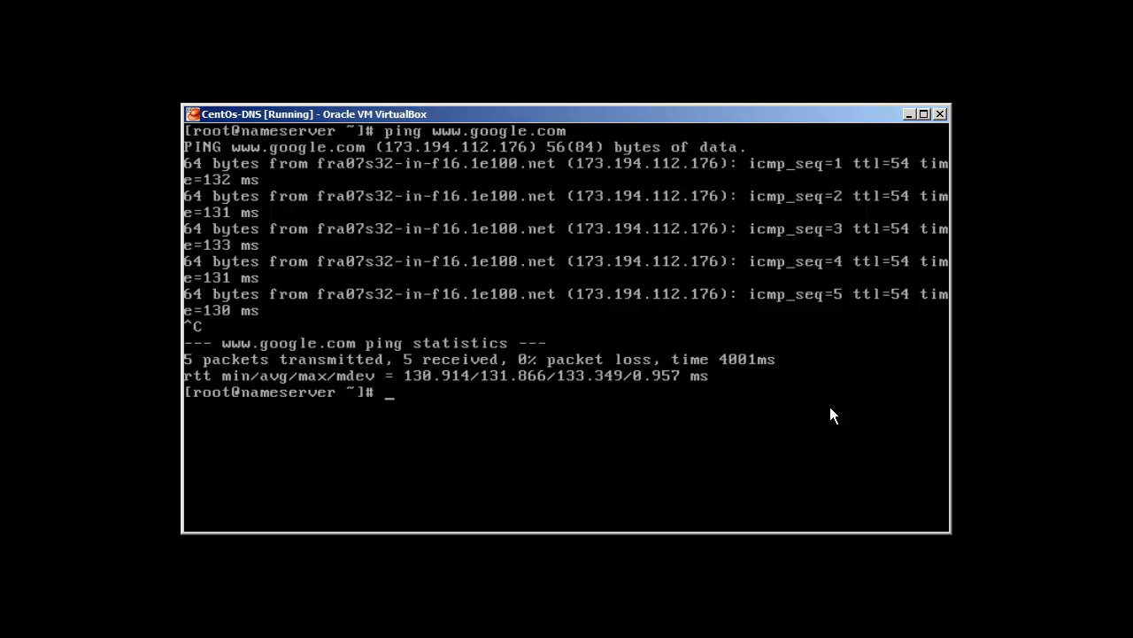
Remove the nameserver 4.2.2.2 line from /etc/resolv.conf in vi and save with :wq
text(vi)
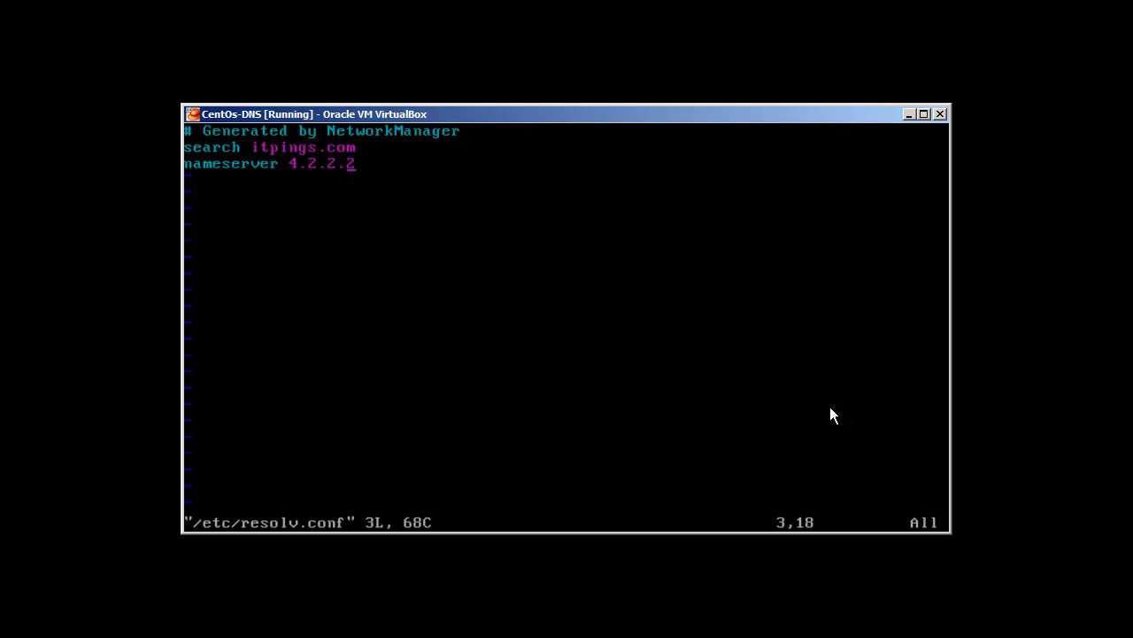
key(i)
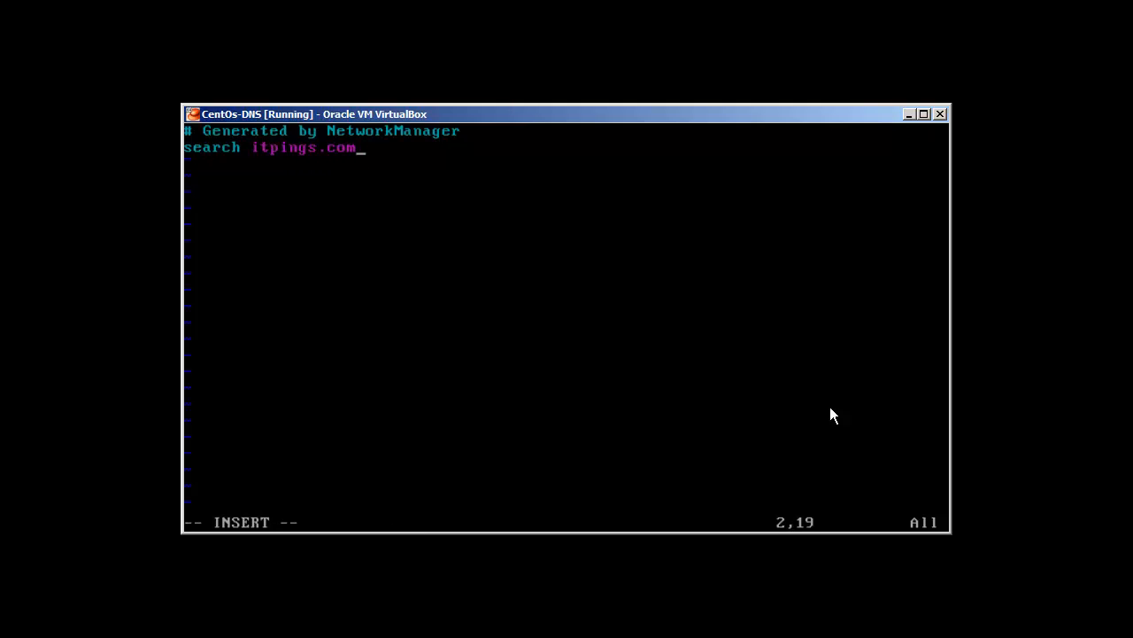
key(Escape)
text(ping)
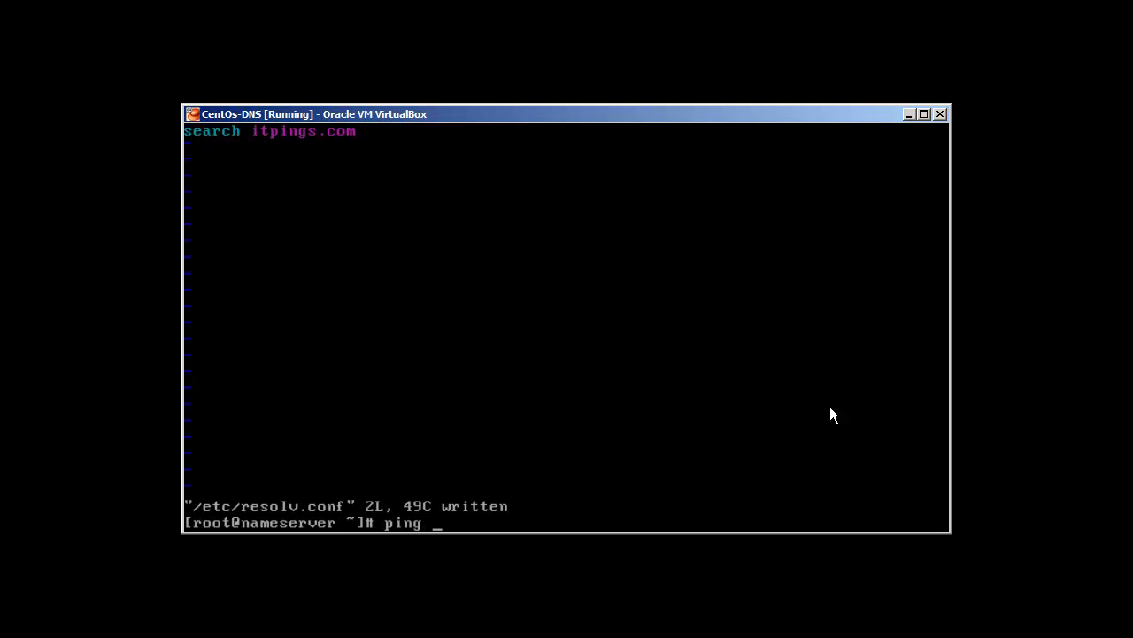
text(www.google.com)
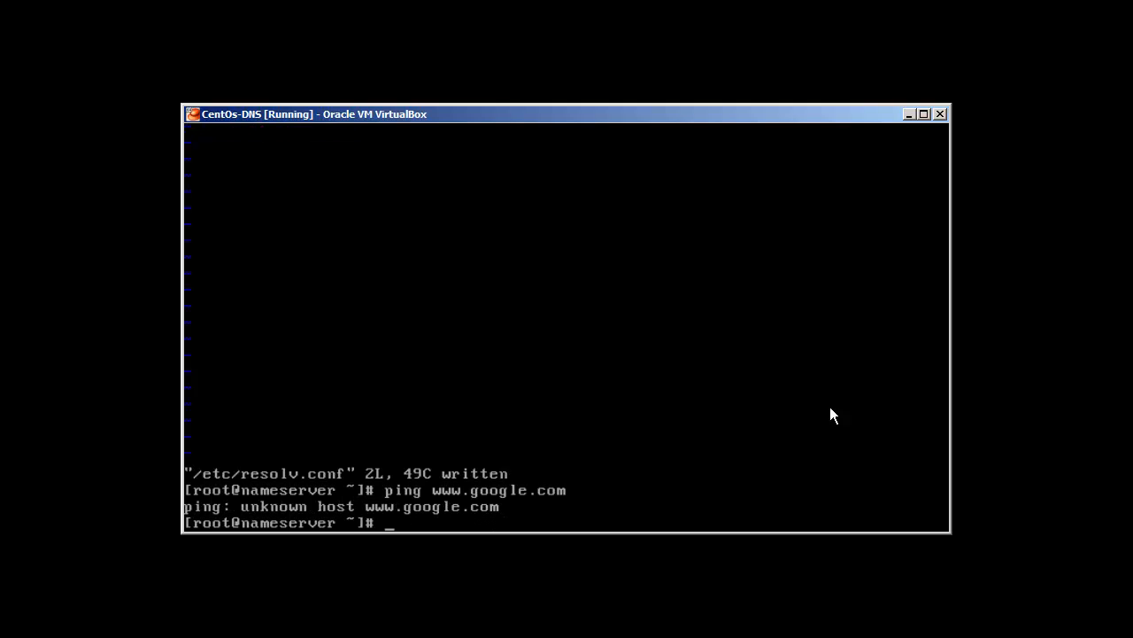
text(ping www.google.com)
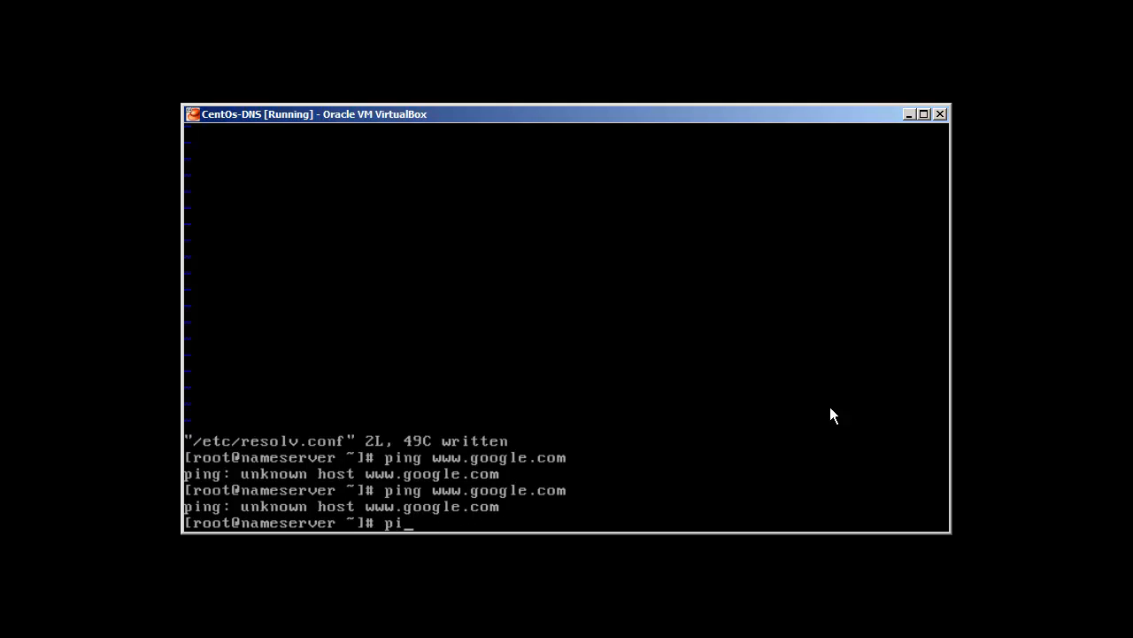
text(ng)
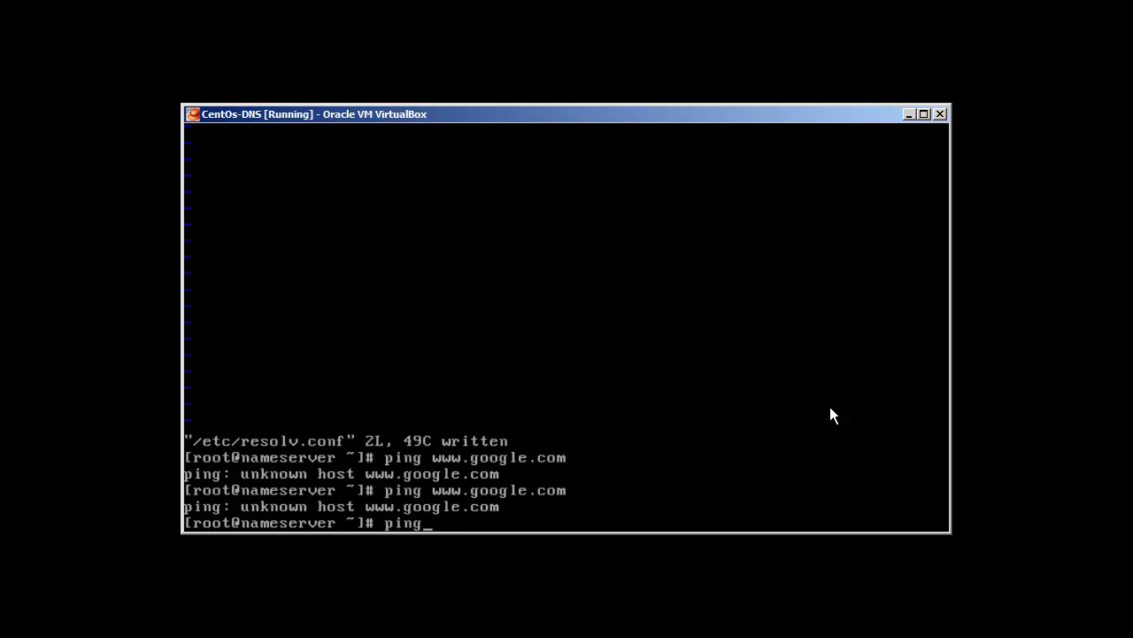
text(4.2.)
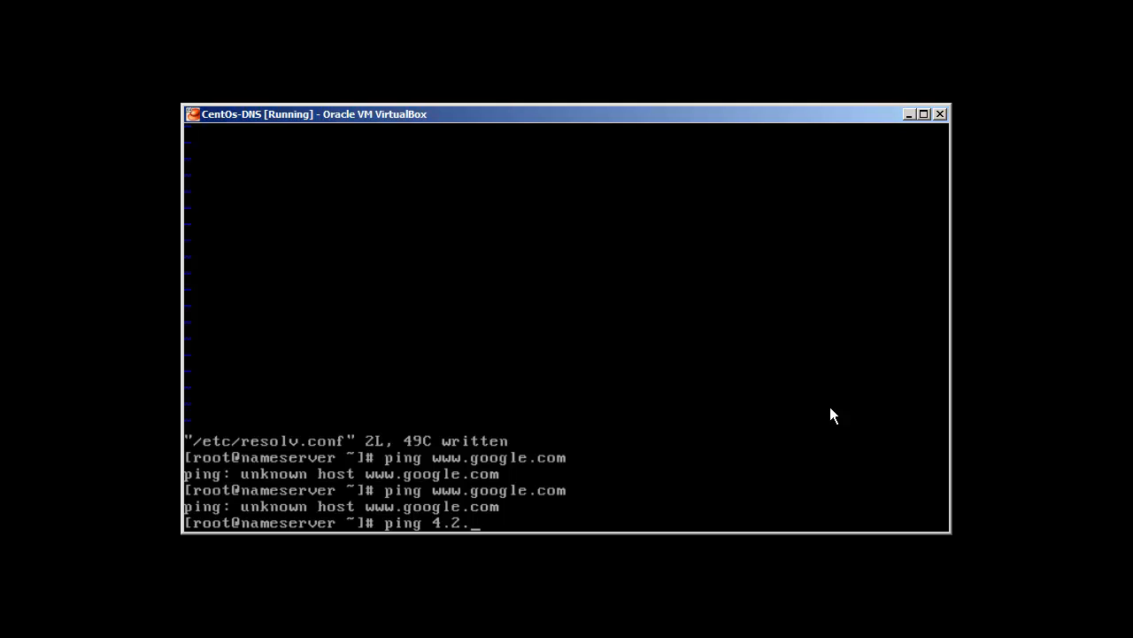
key(Return)
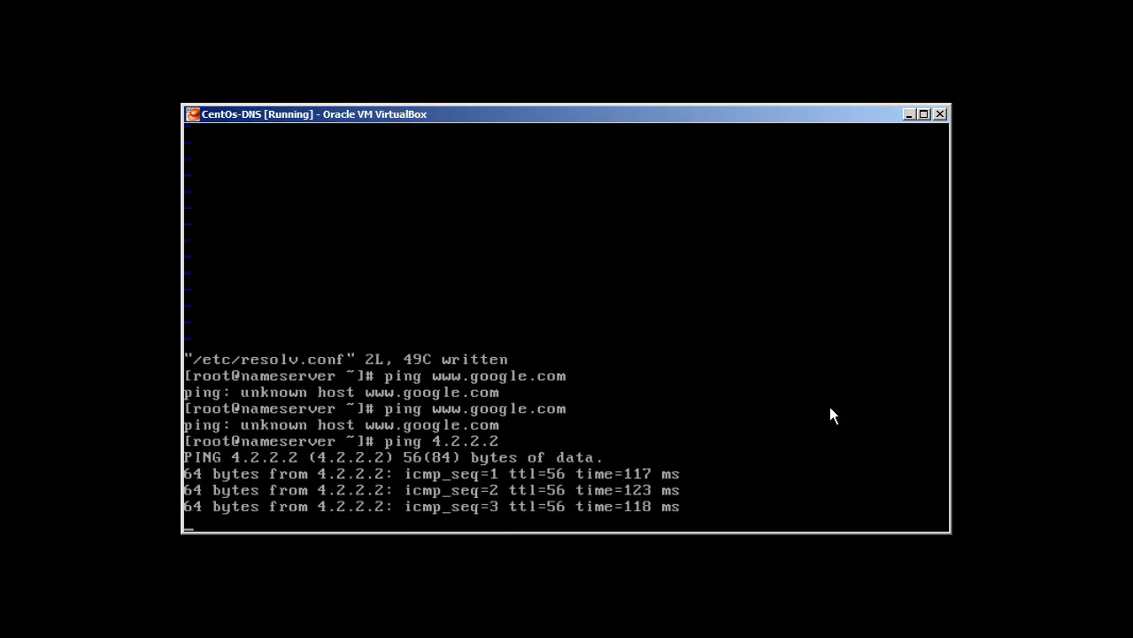
key(ctrl+c)
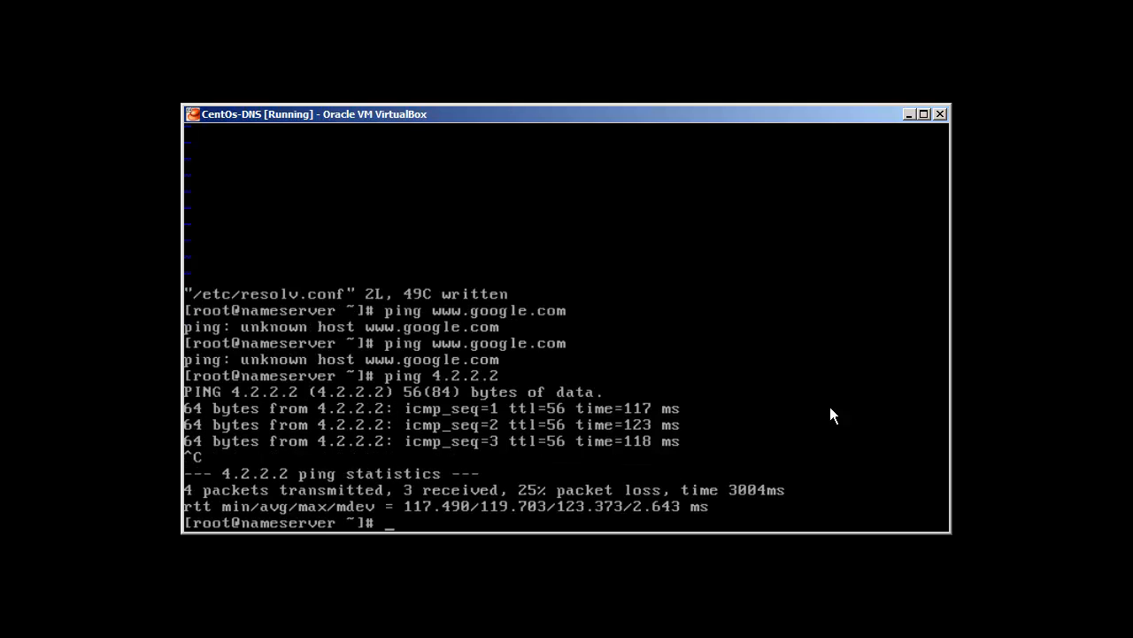
Restart the network service, ping again, and cat /etc/resolv.conf showing nameserver 4.2.2.2 restored
text(systemc)
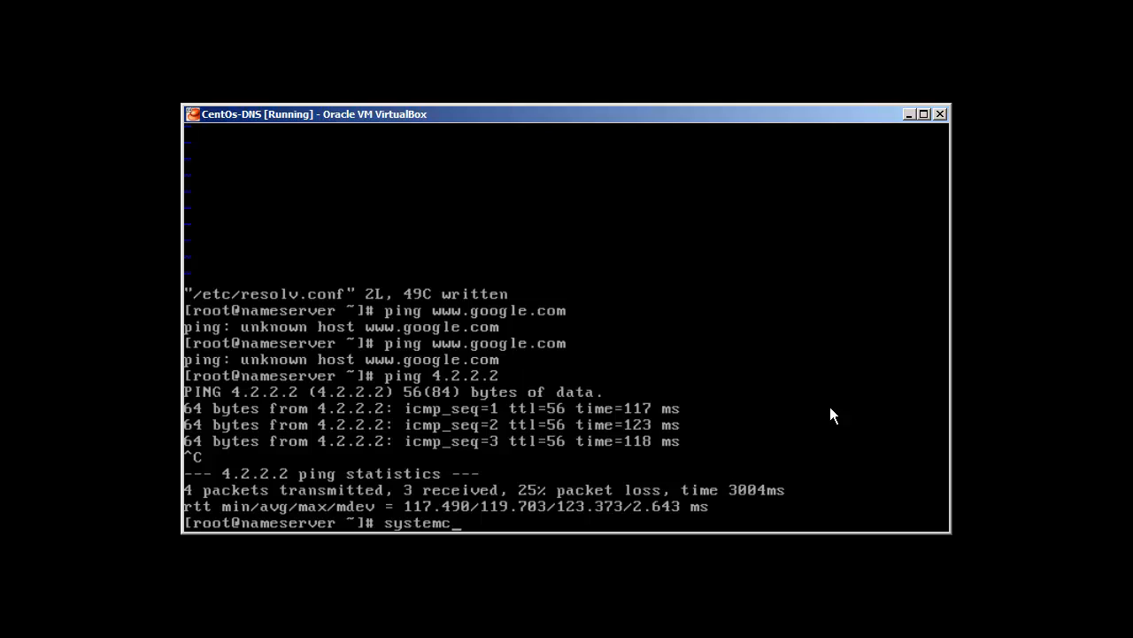
text(tl restart)
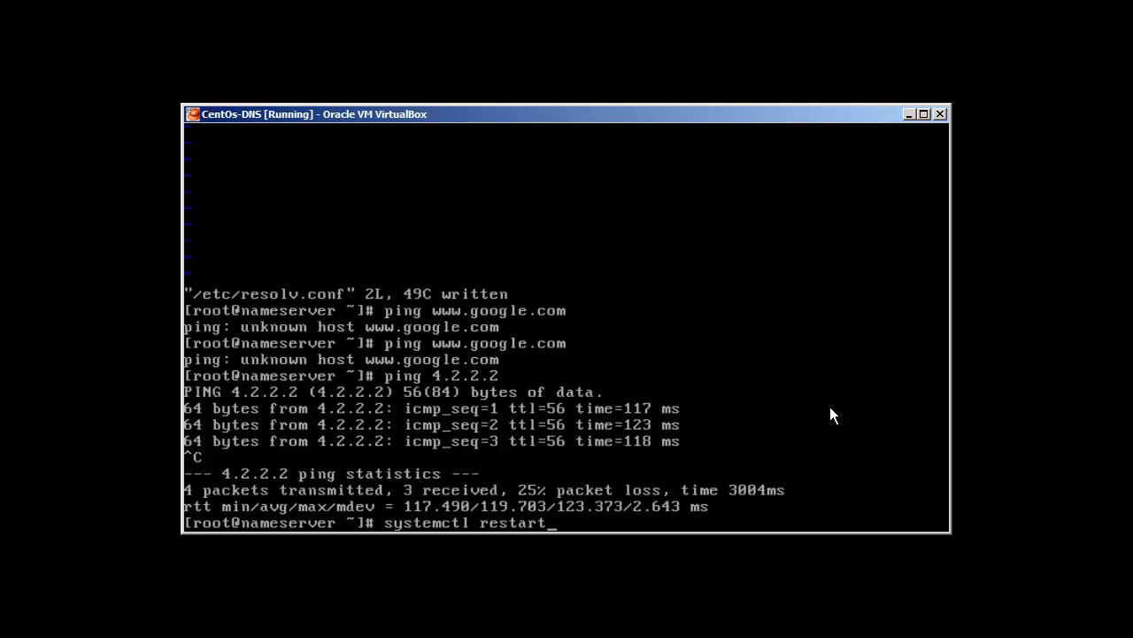
text(network)
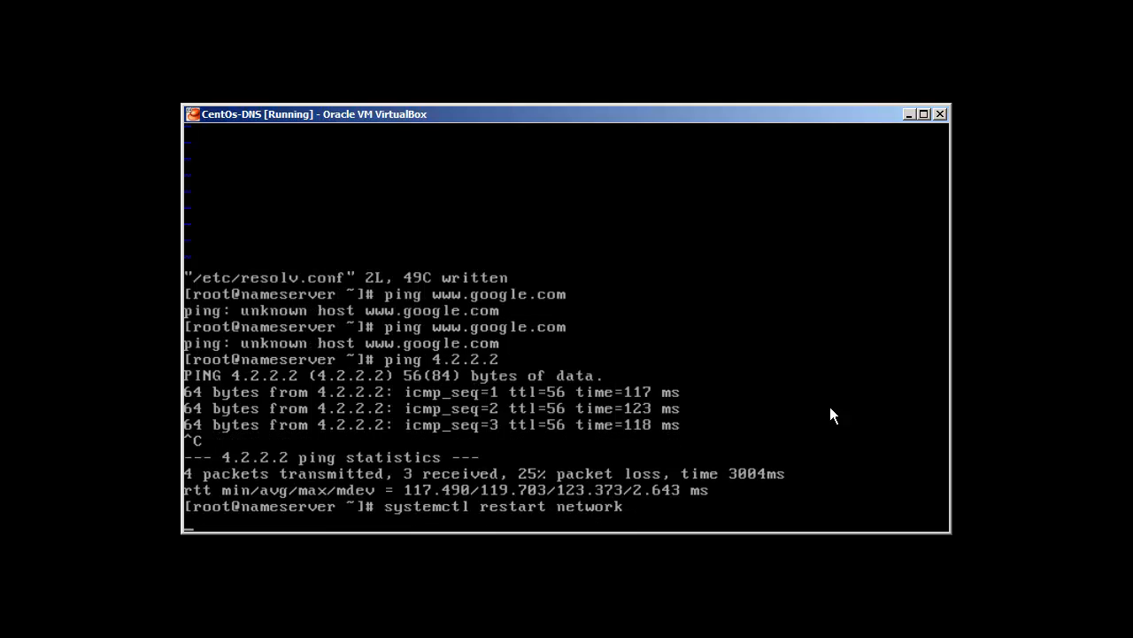
text(ping 4.2.2.2)
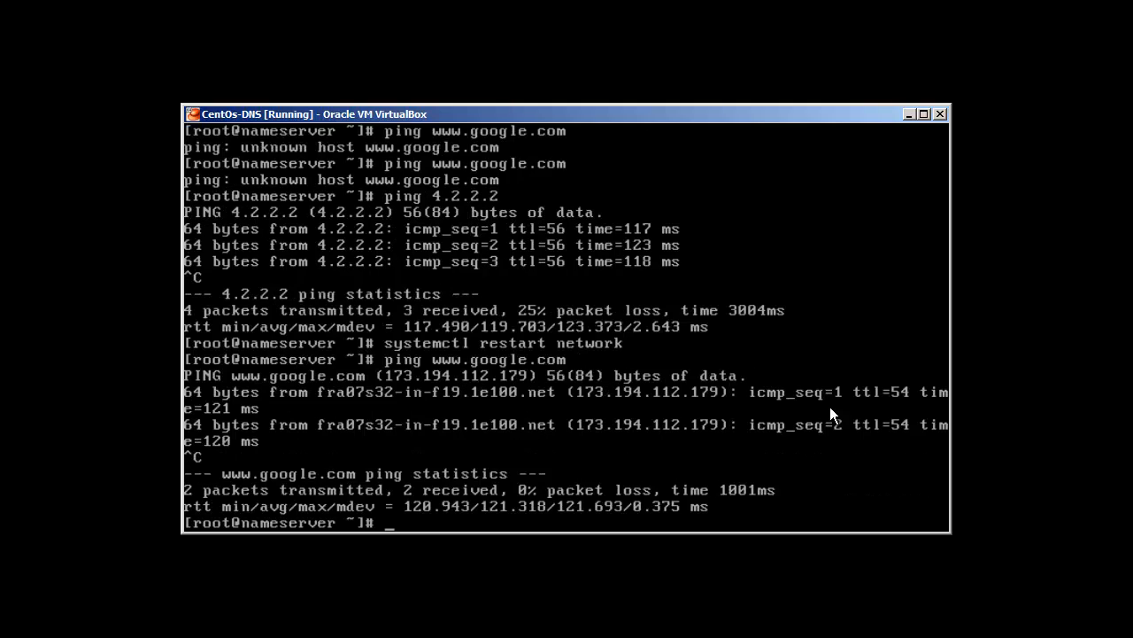
text(cat /etc/resolv.conf)
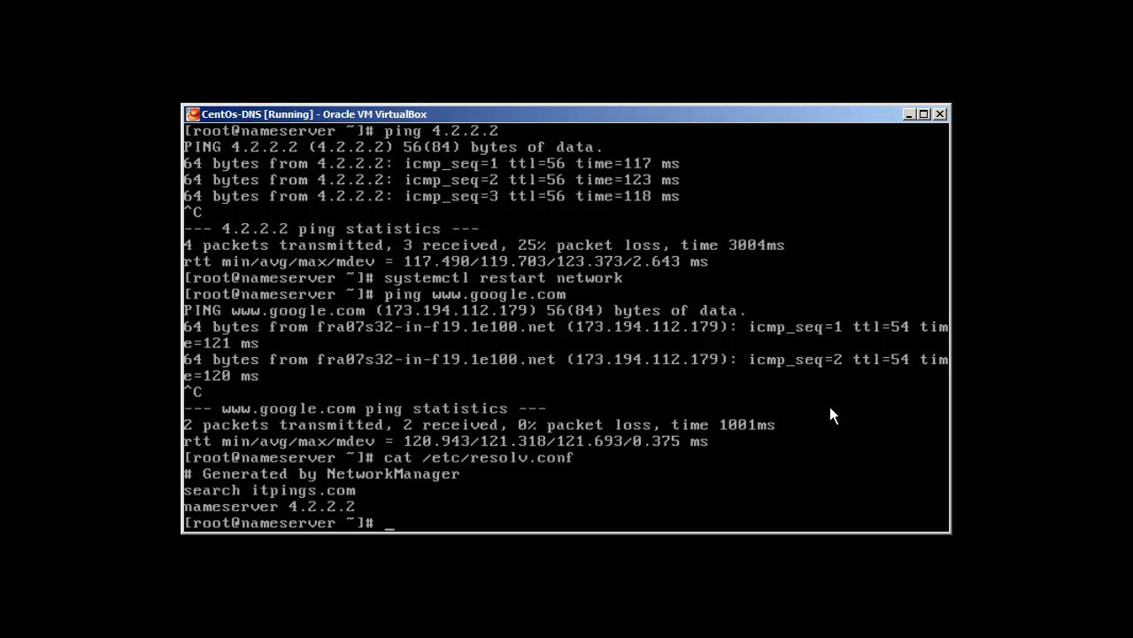
Run yum -y install bind bind-utils (already installed), then show the date
text(yum -)
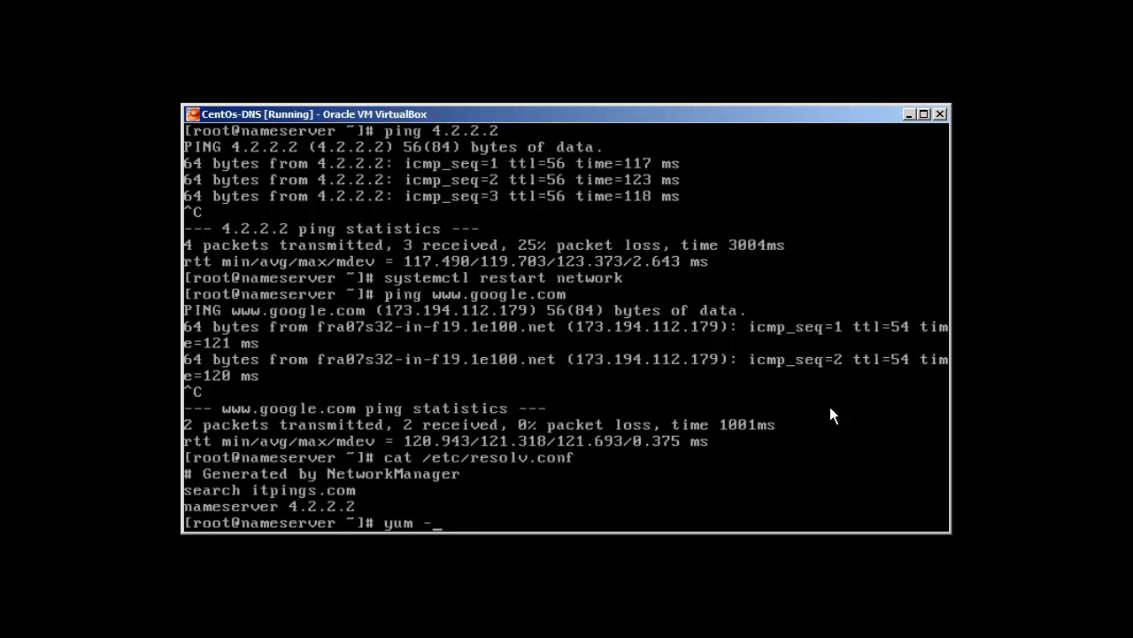
text(y install bind)
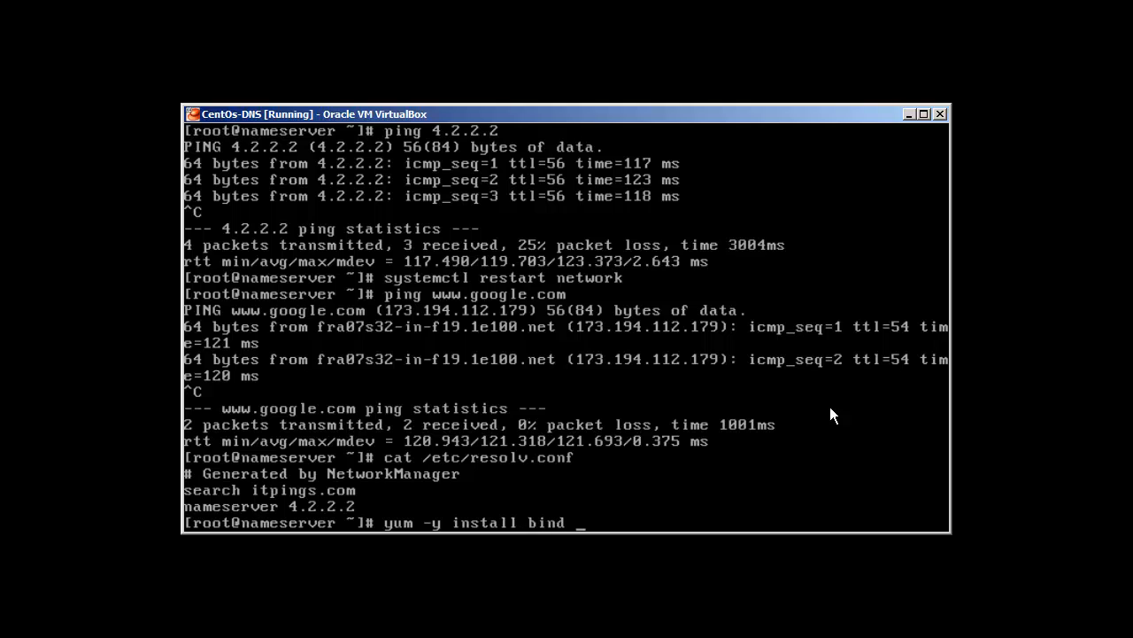
text(bind-uti)
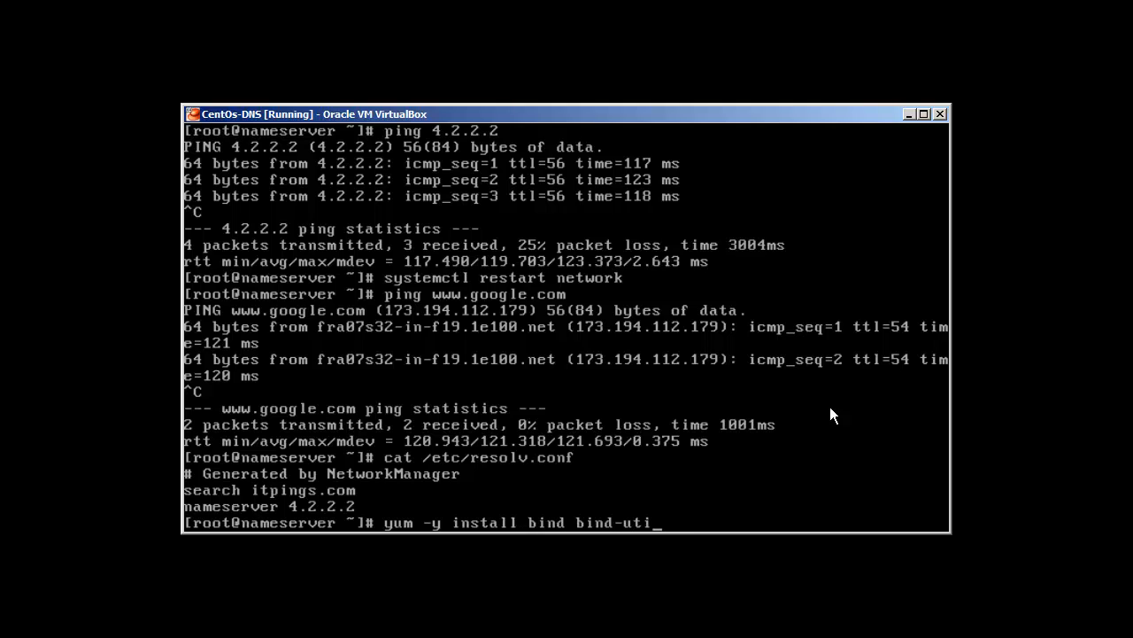
key(Return)
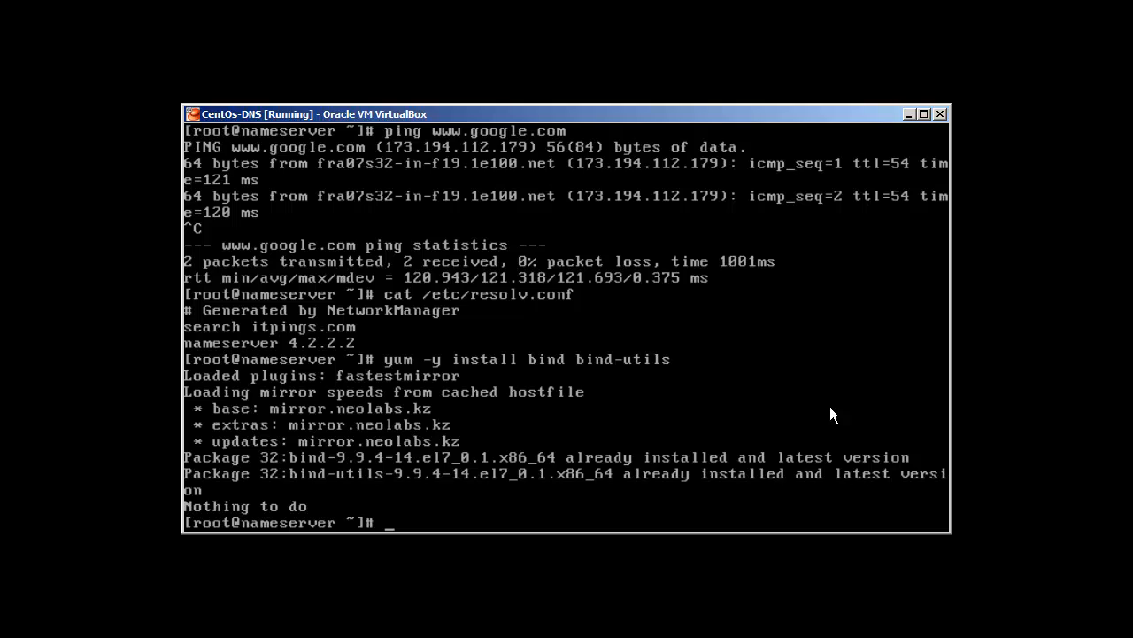
text(date)
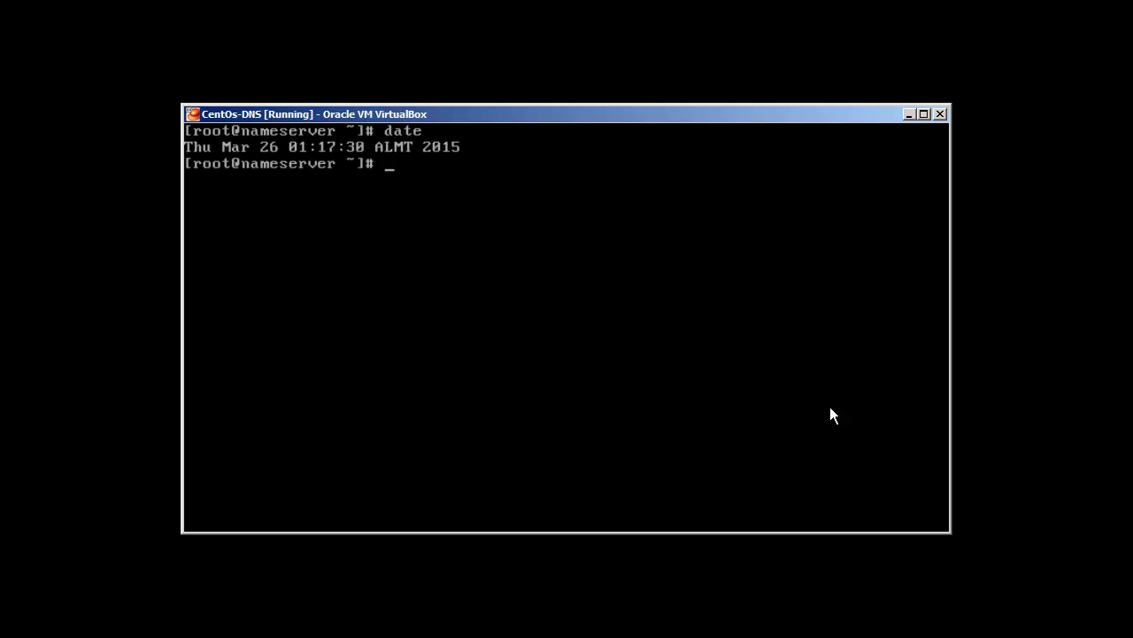
Run yum -y install ntp, confirming ntp is already at its latest version
text(yum)
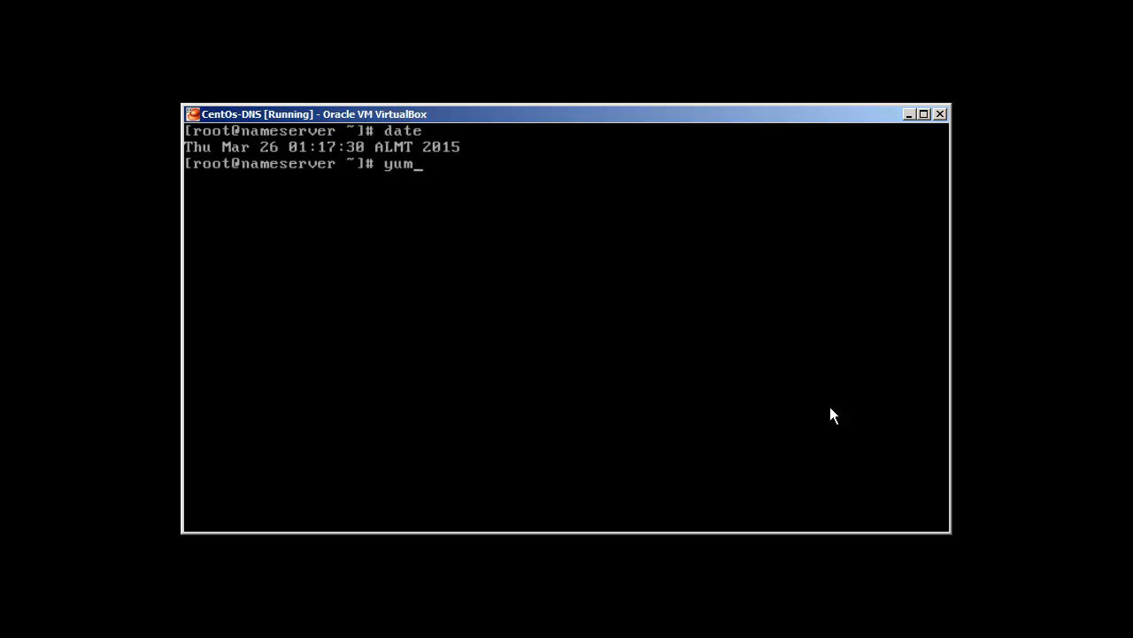
text(-y o)
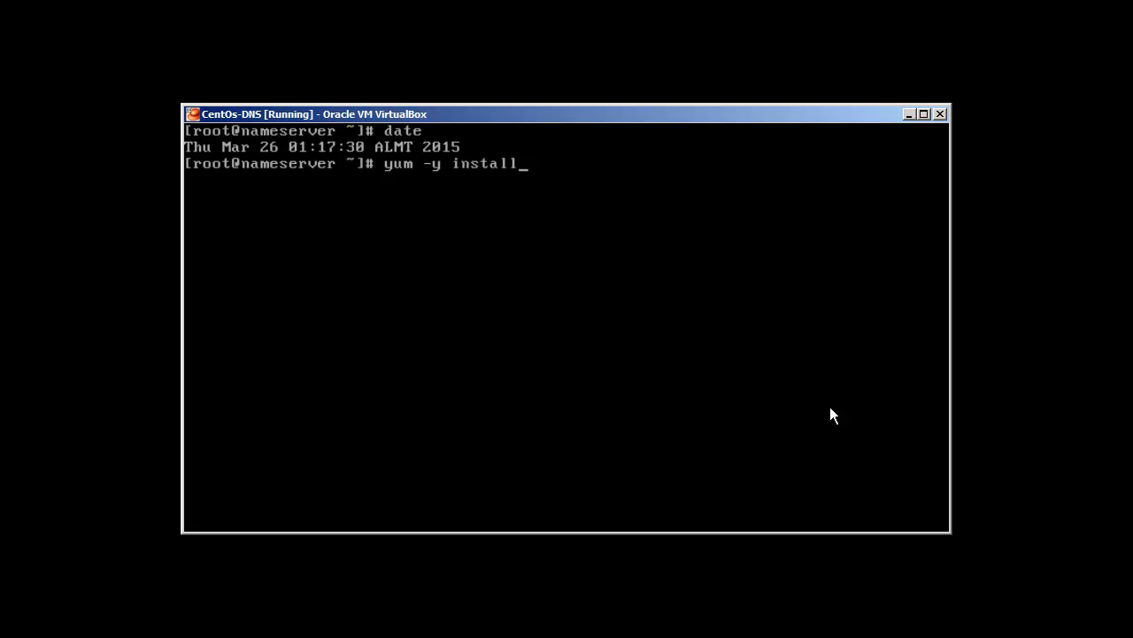
text(ntp)
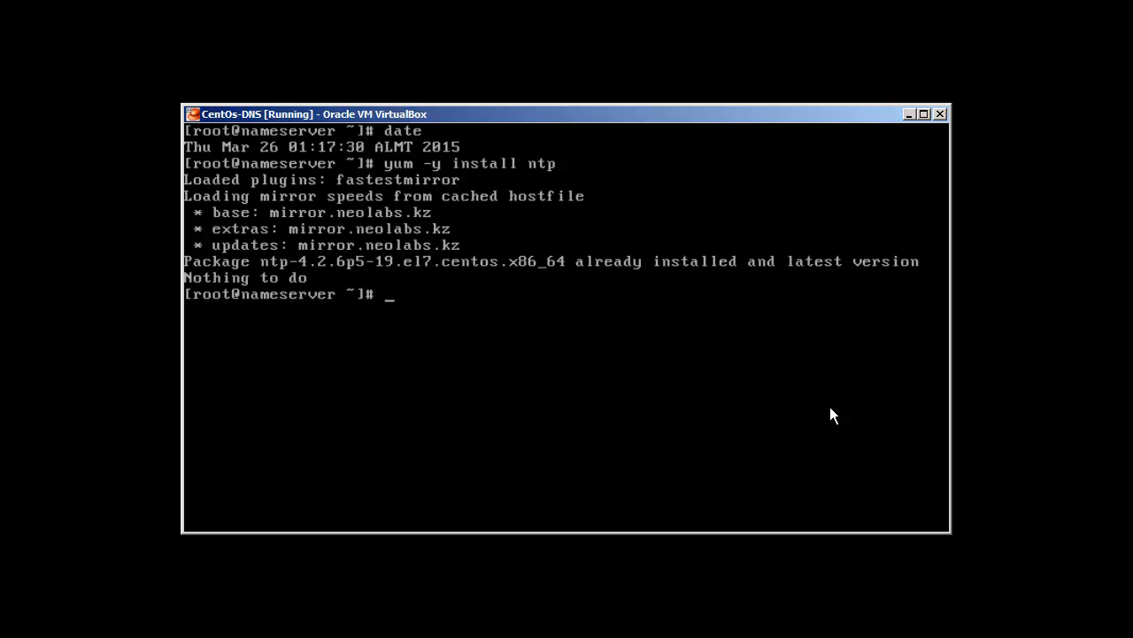
text(vim /)
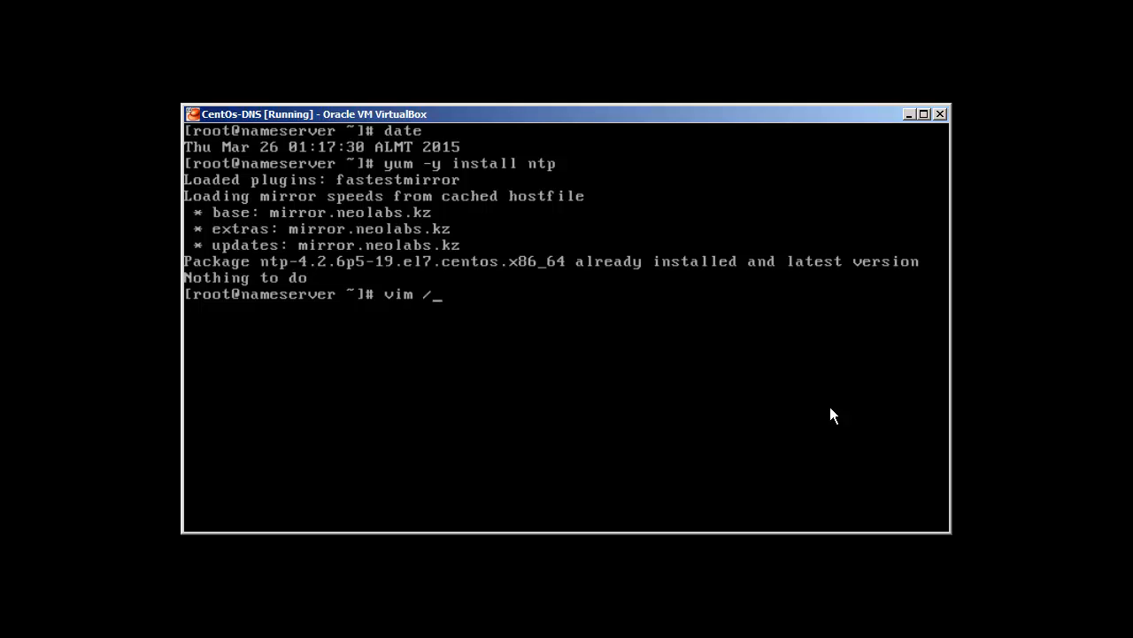
text(etc/)
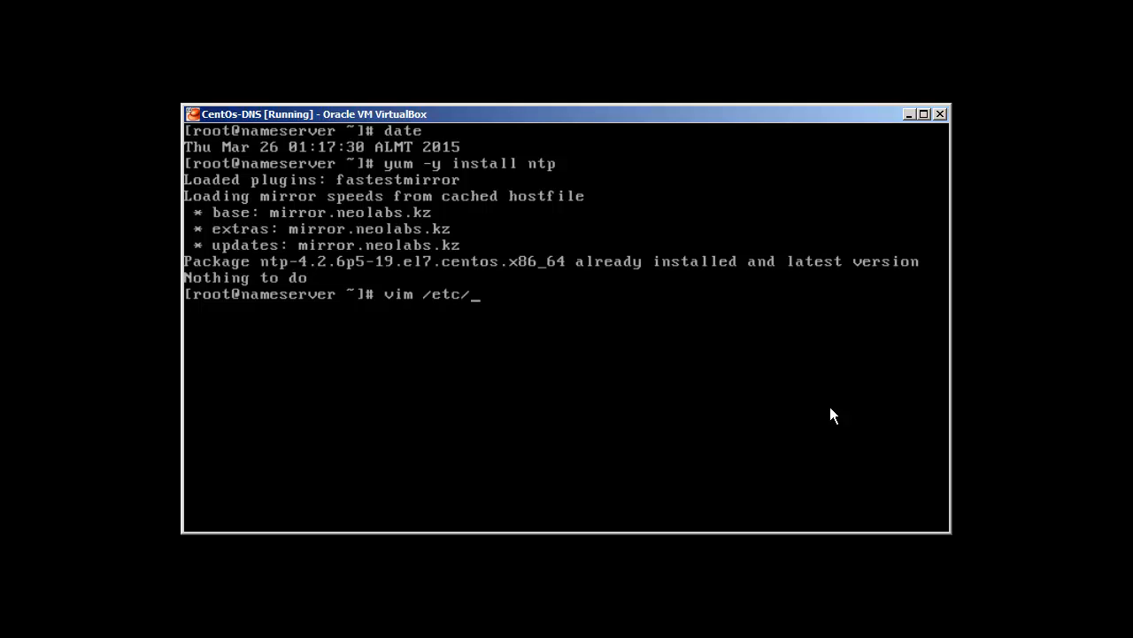
text(ntp.)
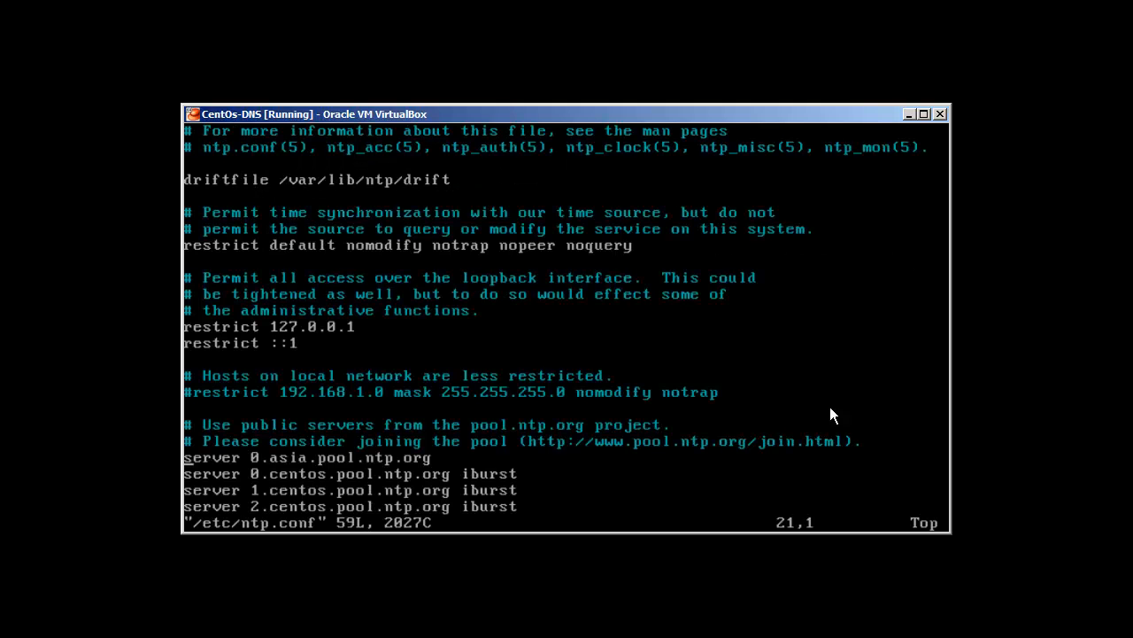
key(Down)
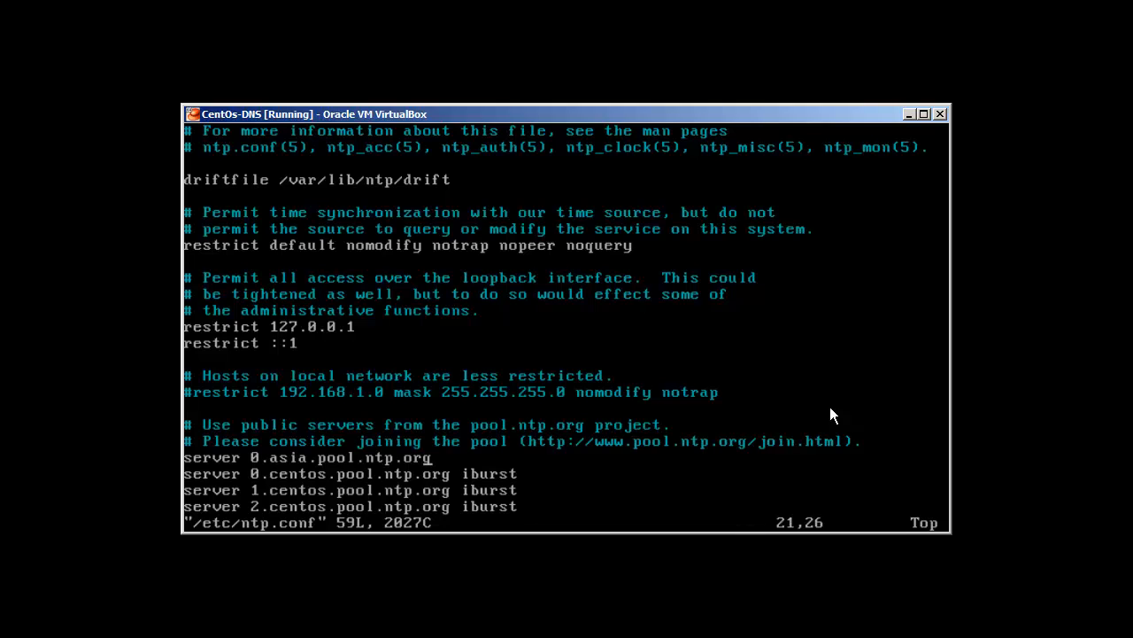
key(Home)
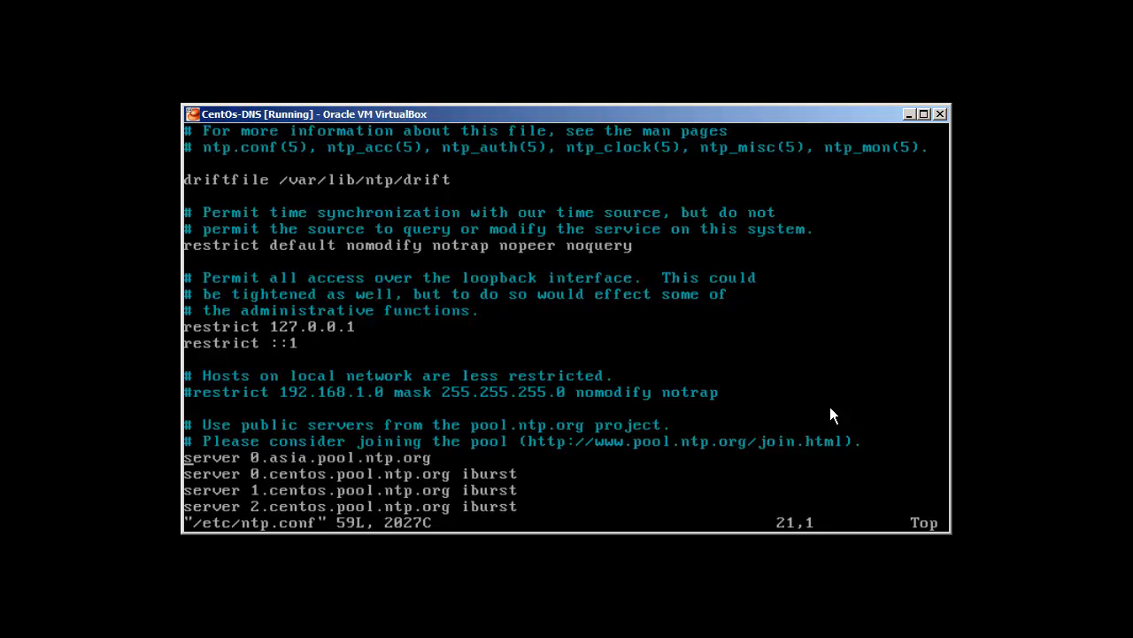
key(End)
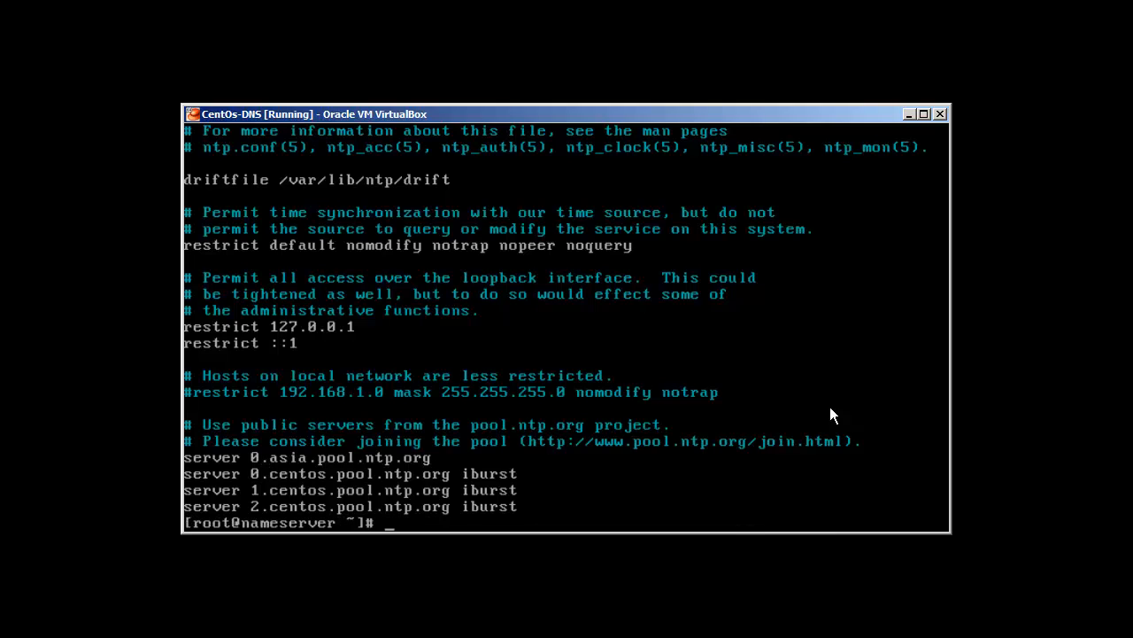
Restart ntpd, then check the date and timedatectl showing NTP synchronized
text(systemctl resta)
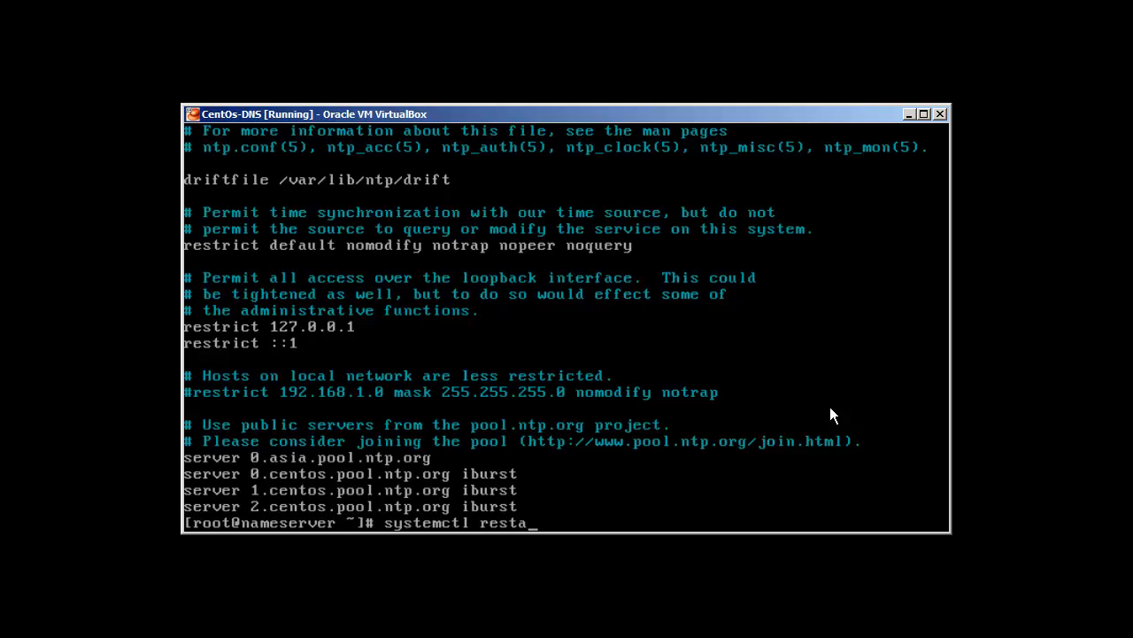
text(rt ntpd)
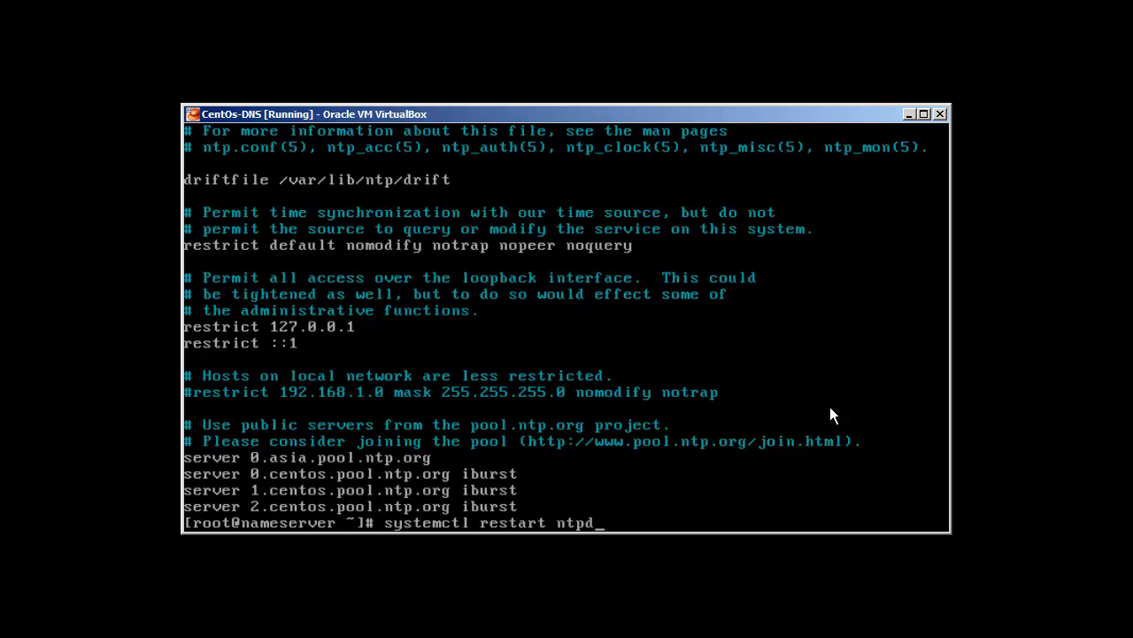
text(date)
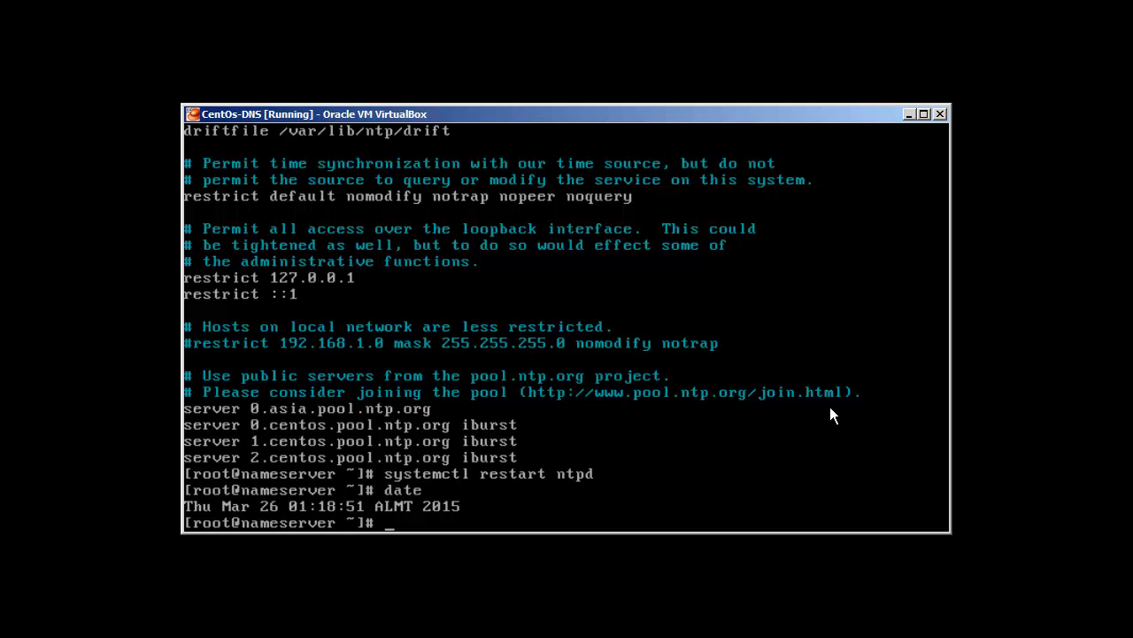
text(time)
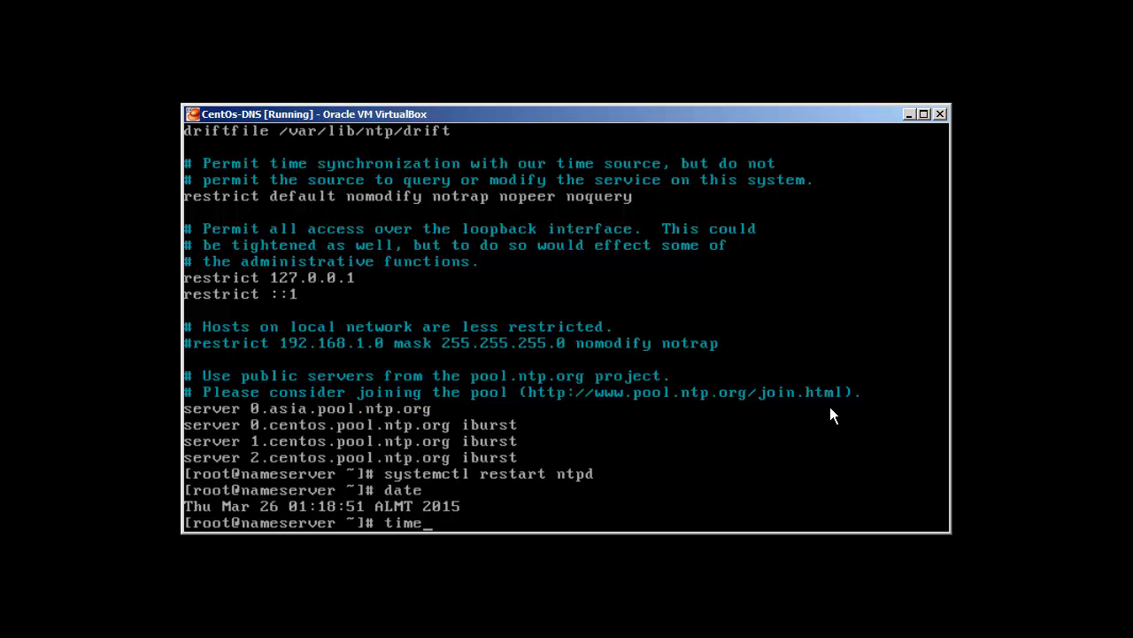
text(datectl)
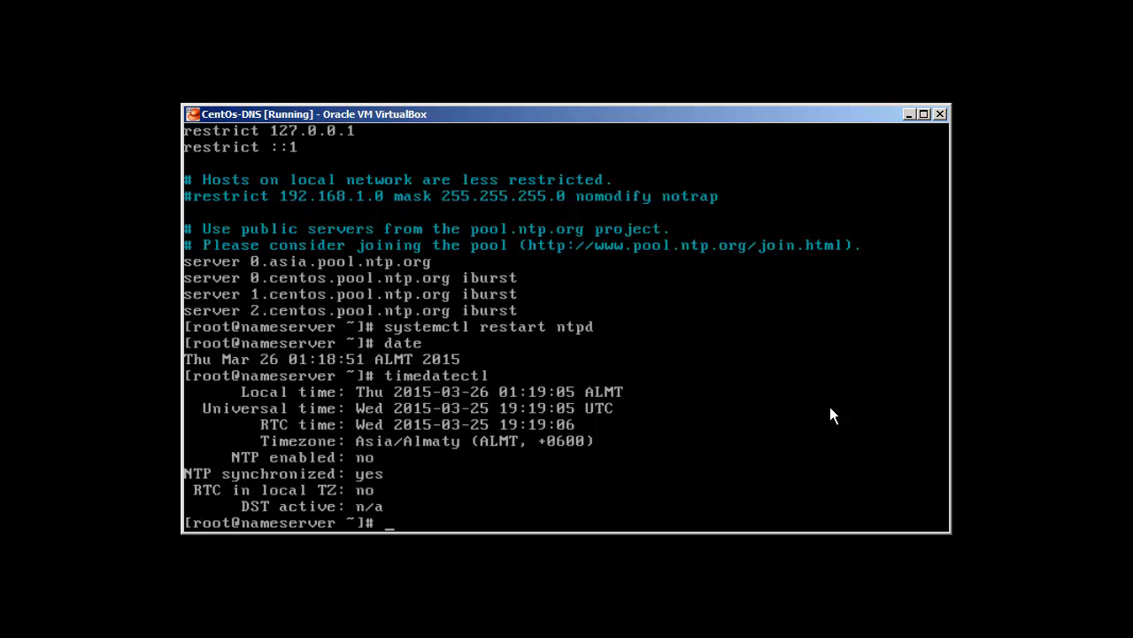
Set the time zone to Asia/Almaty with timedatectl set-timezone after correcting the Alamaty typo
text(timedatectl)
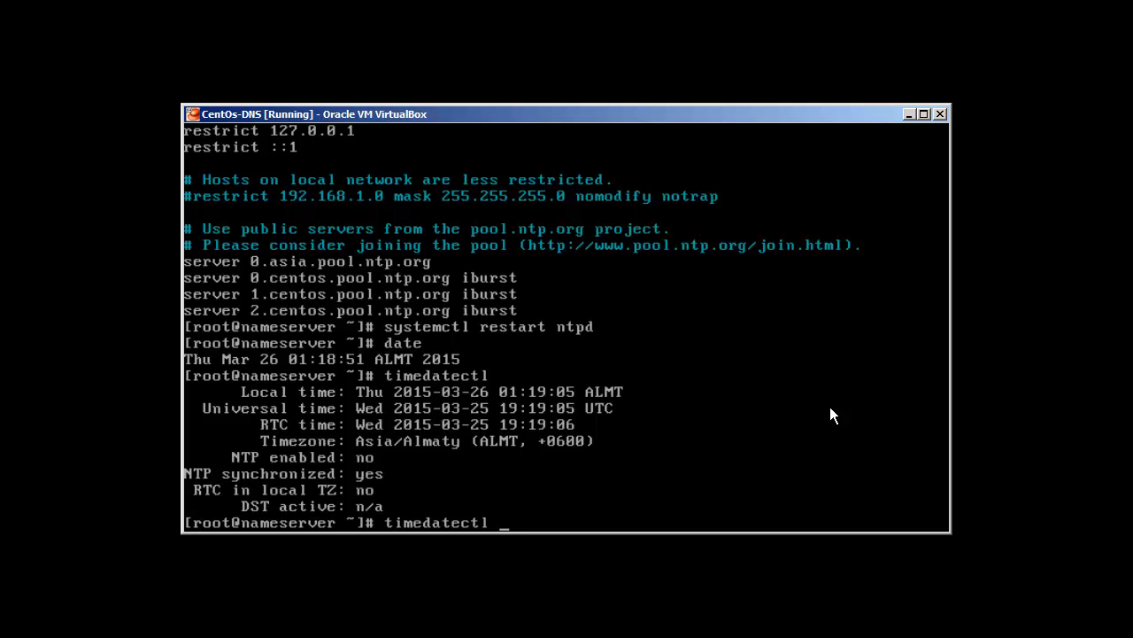
text(set-t)
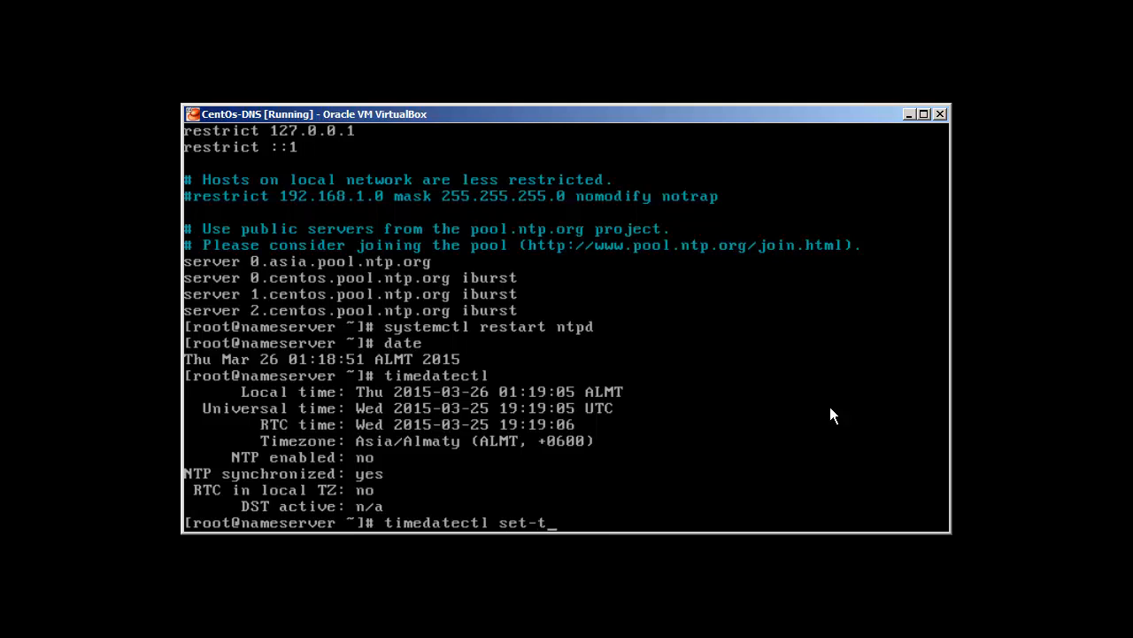
text(imezone)
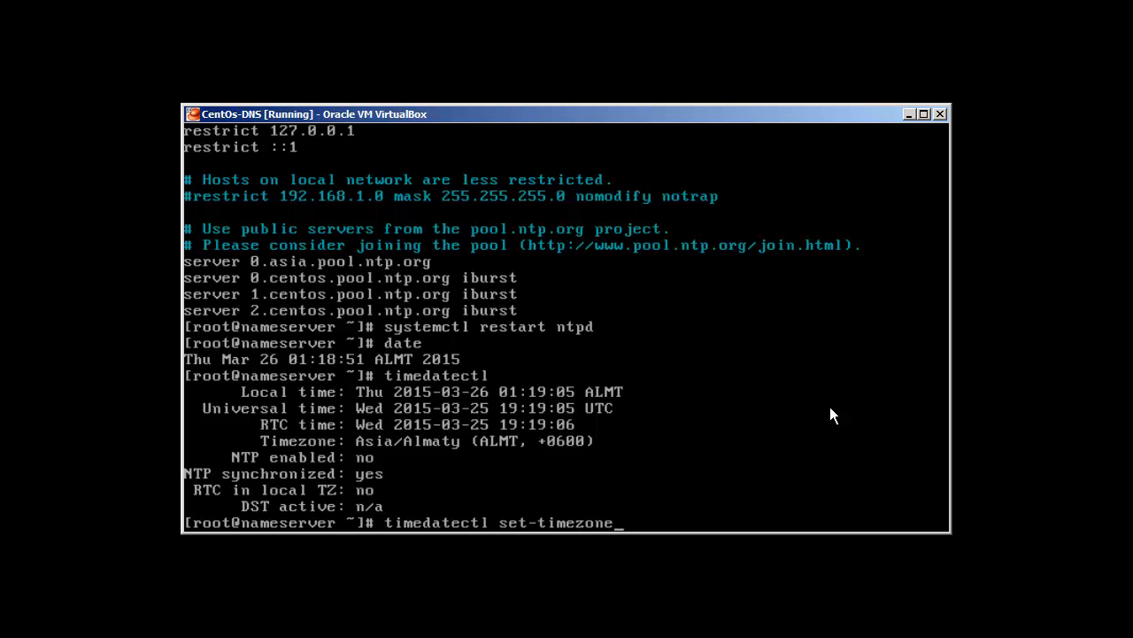
text(Asina)
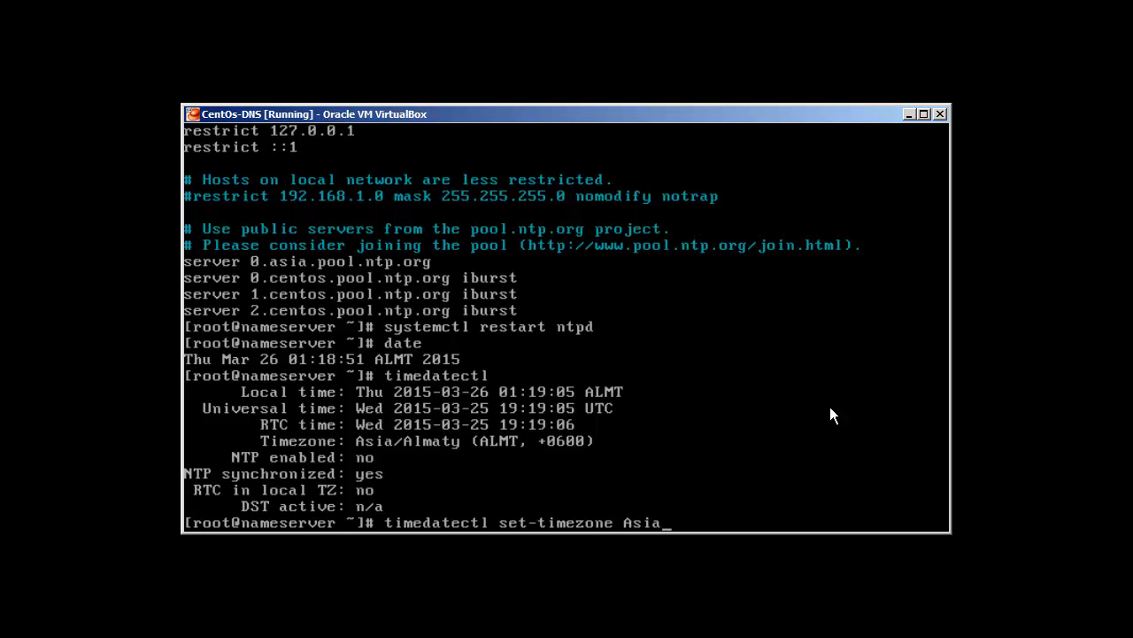
text(Alam)
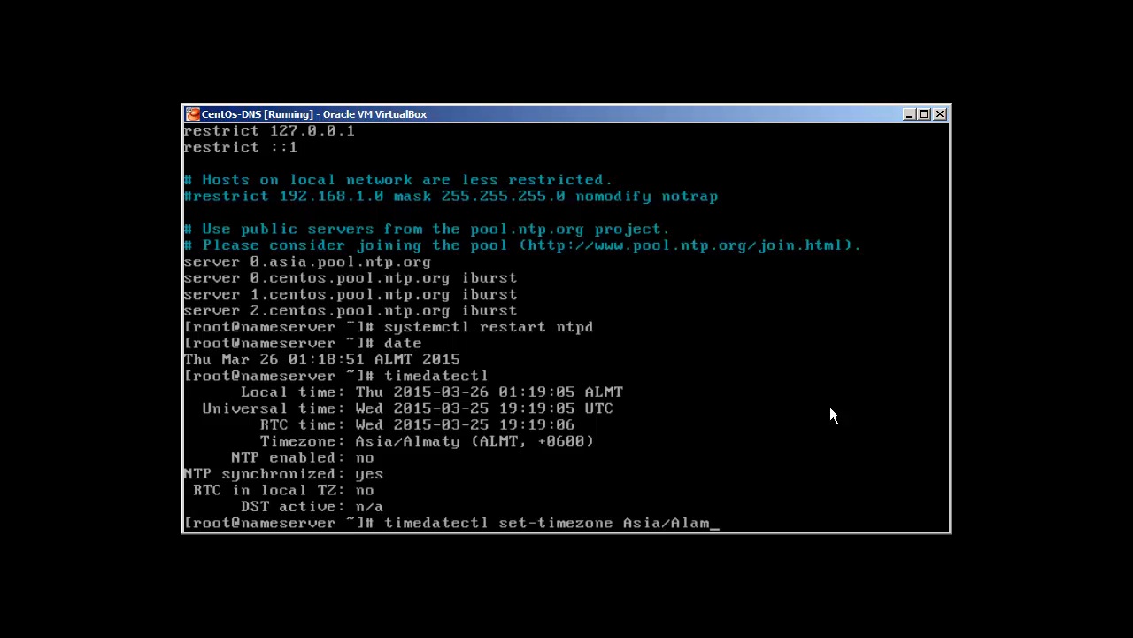
text(ty)
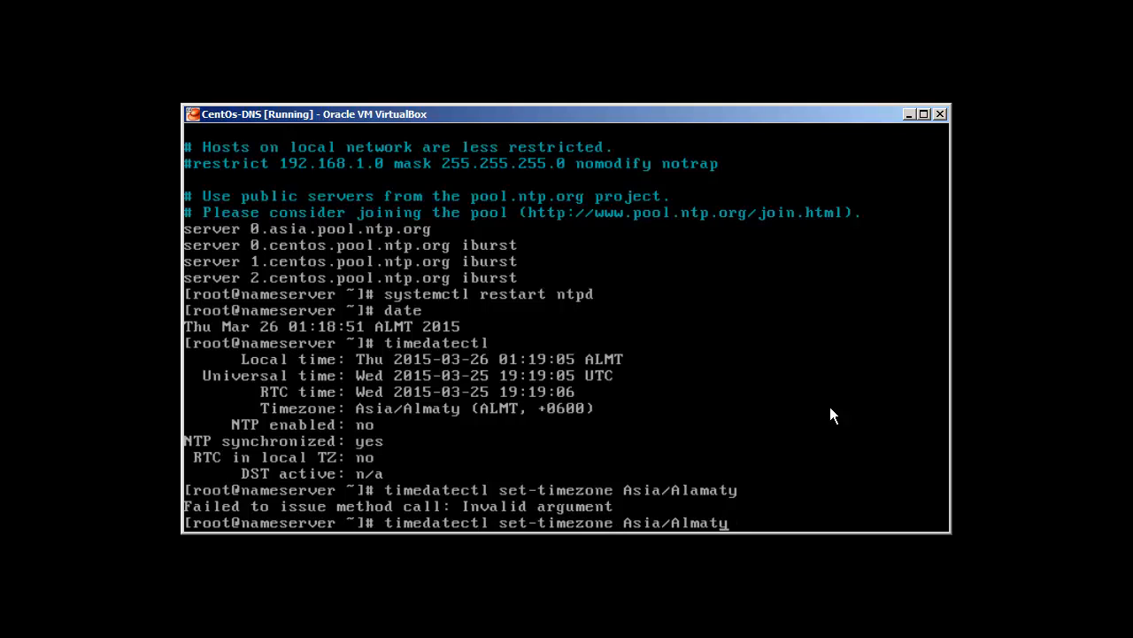
key(Return)
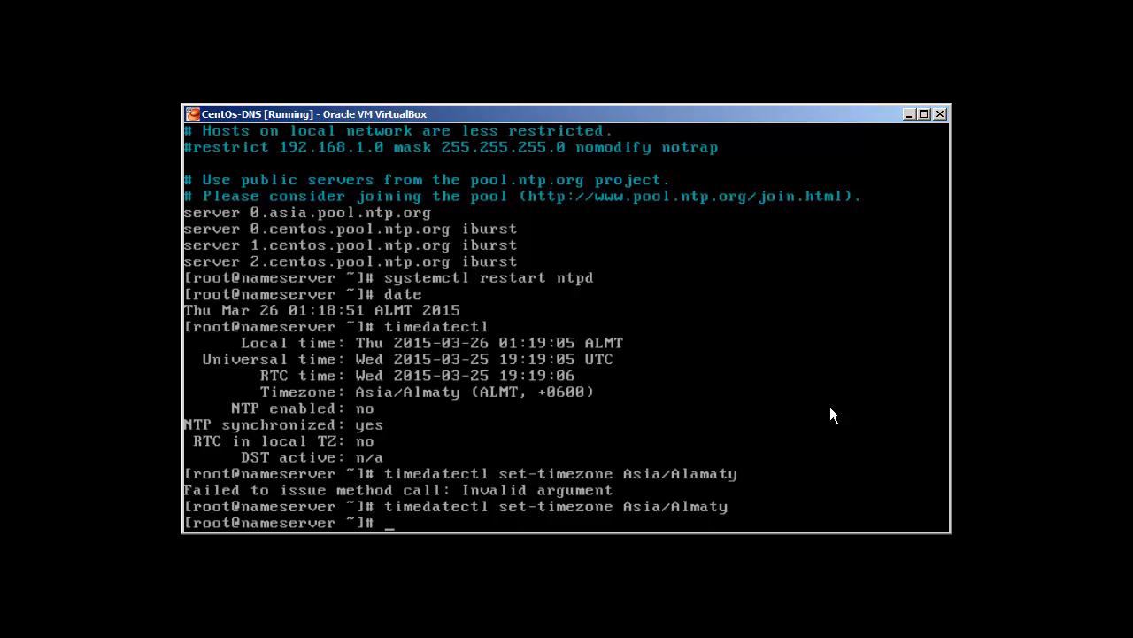
Run a mistyped date] command, then date to show the current time
text(date])
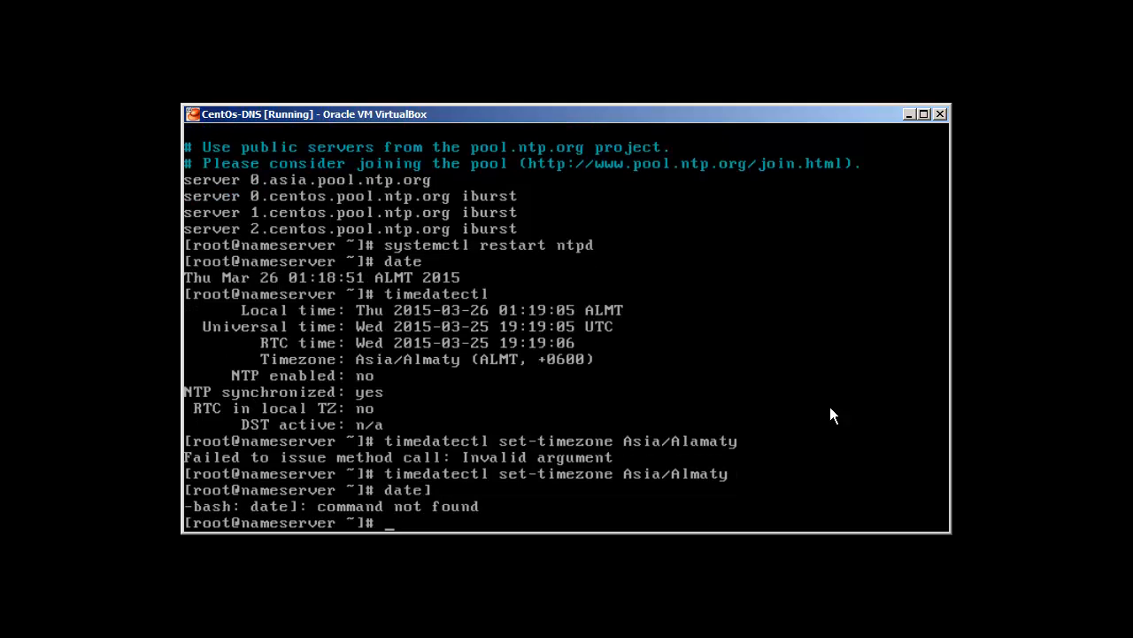
key(Return)
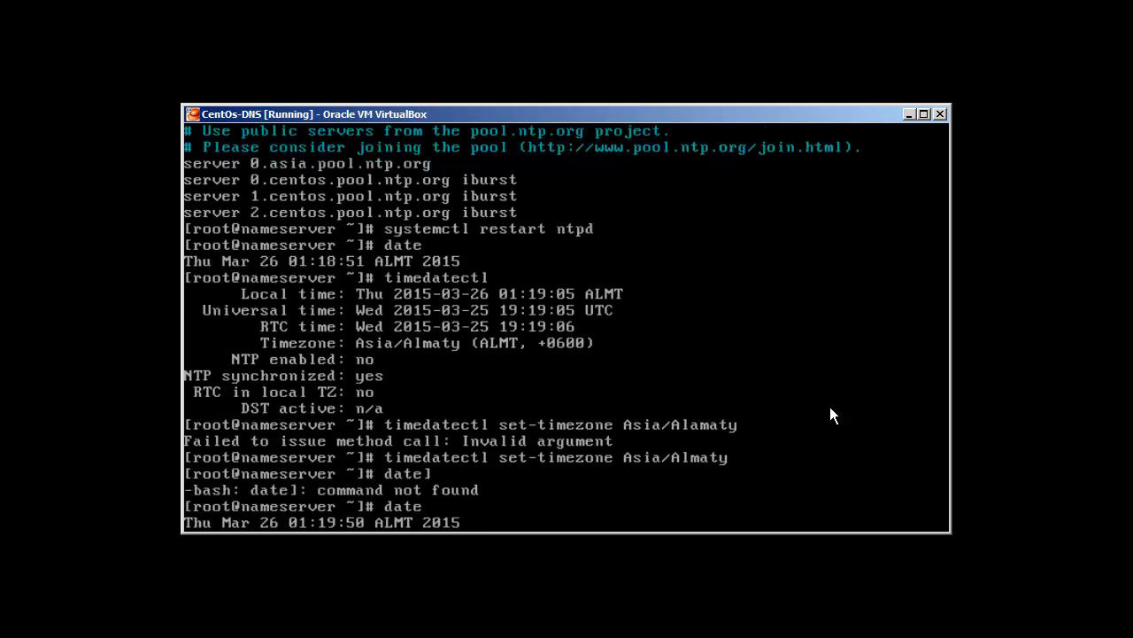
key(Return)
text(date -s)
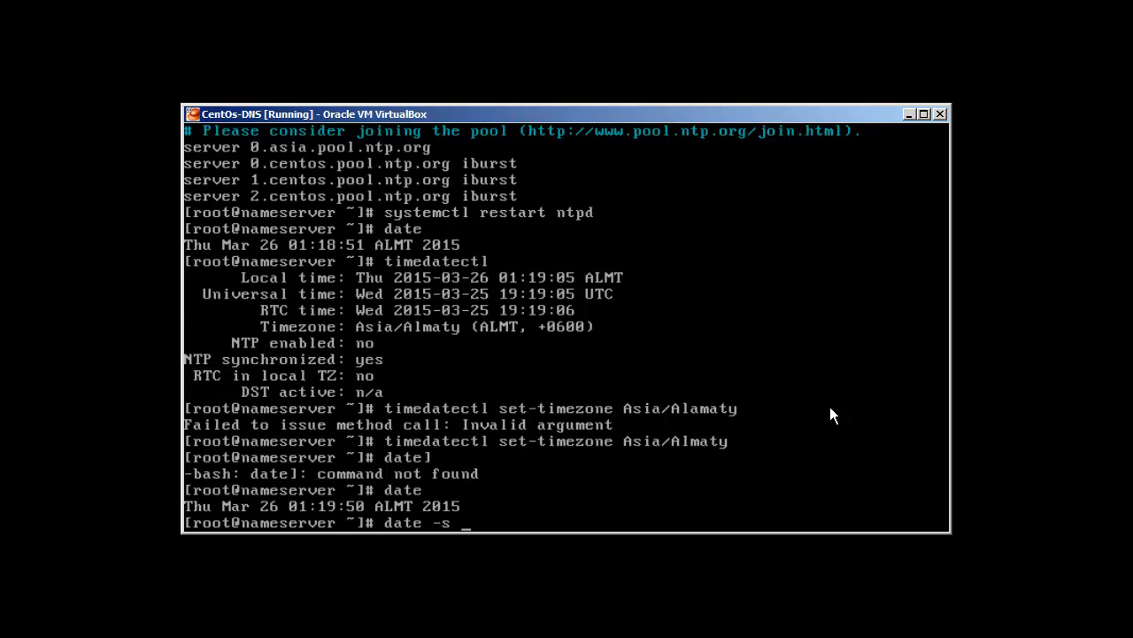
text("")
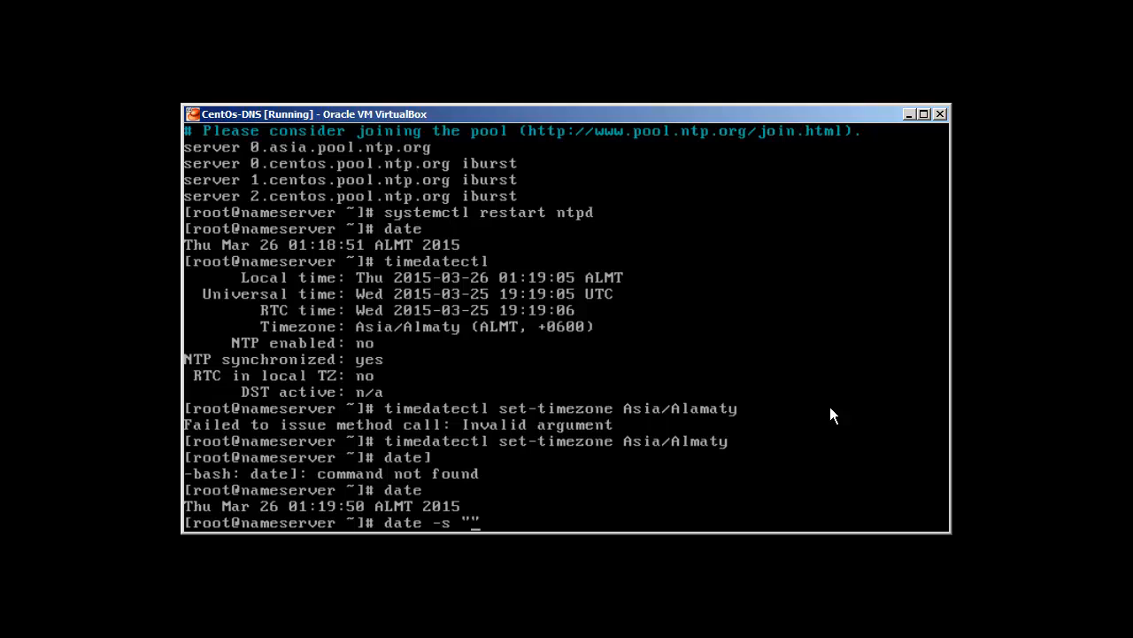
text(2015)
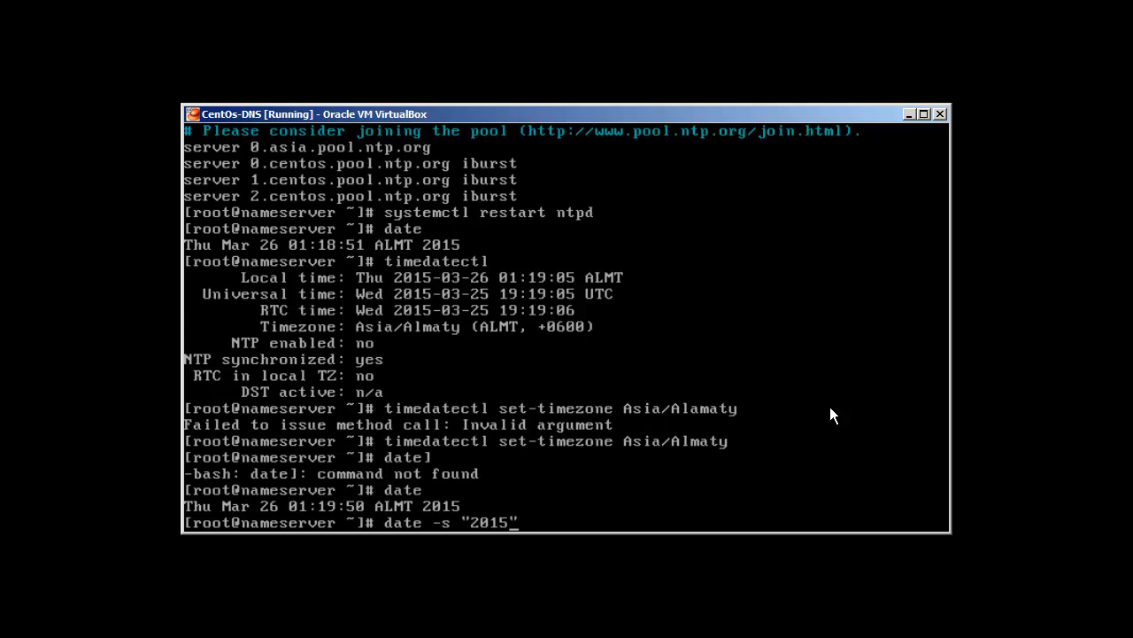
text(-)
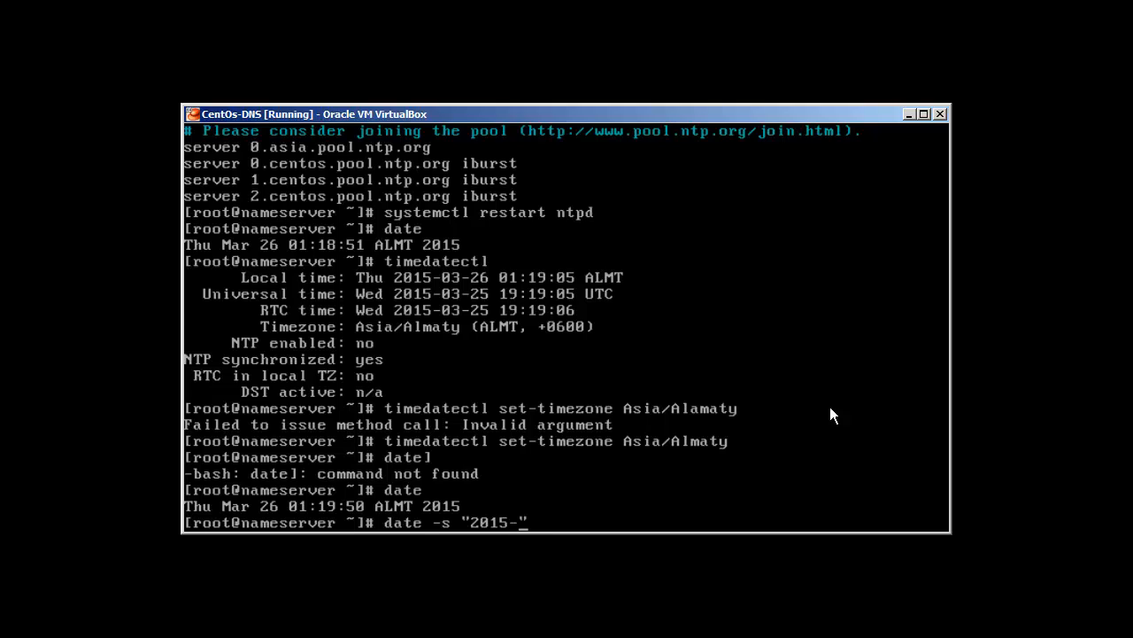
text(03-)
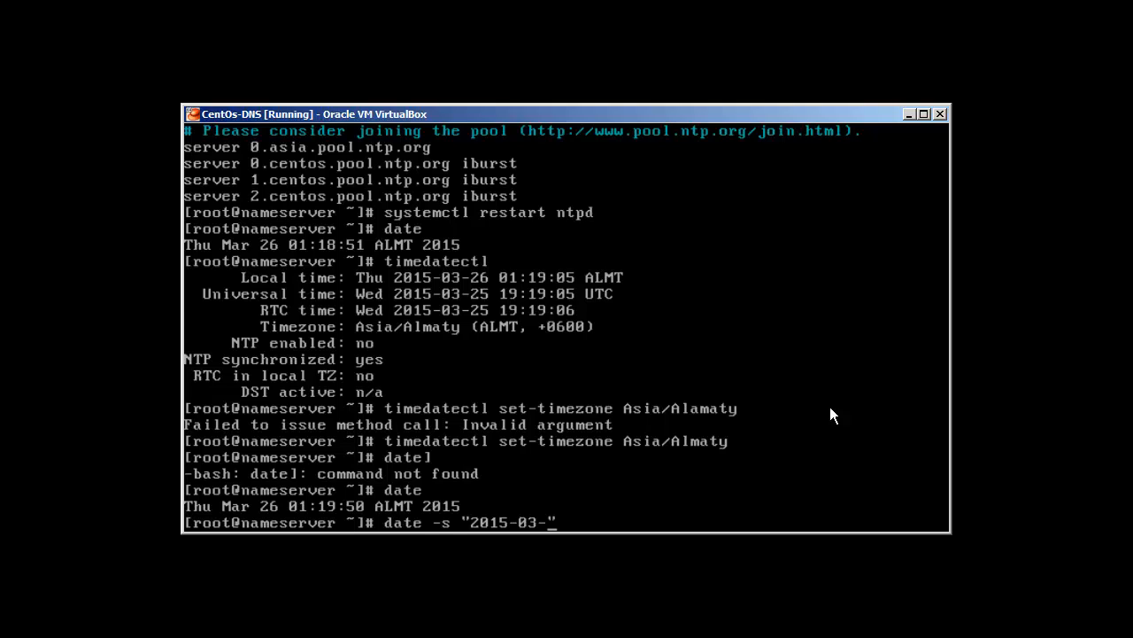
text(26)
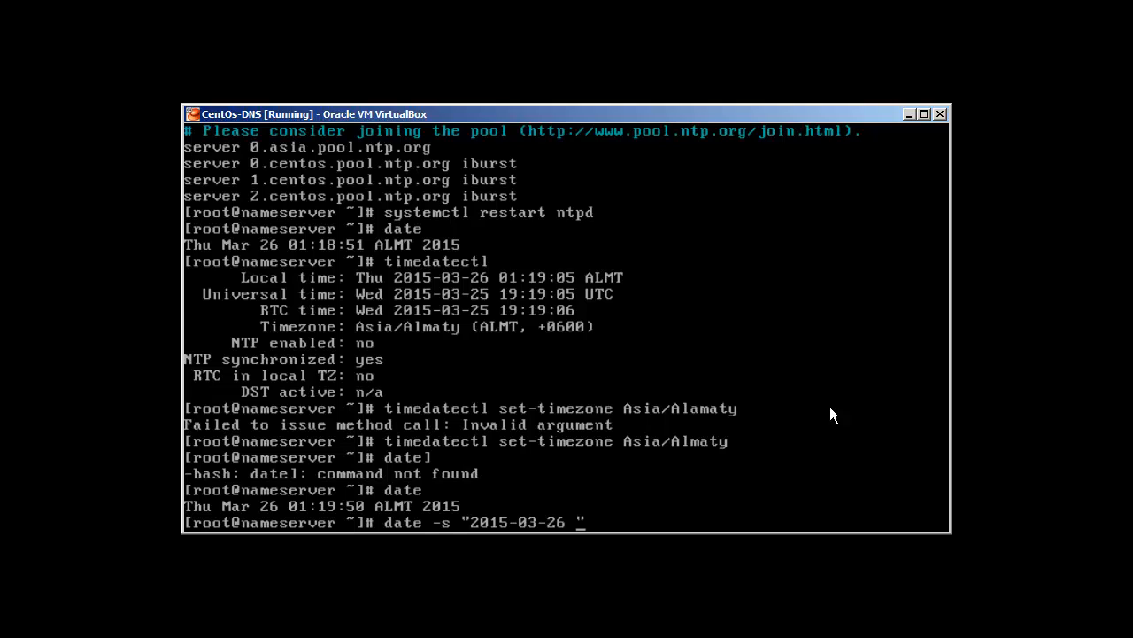
text(01)
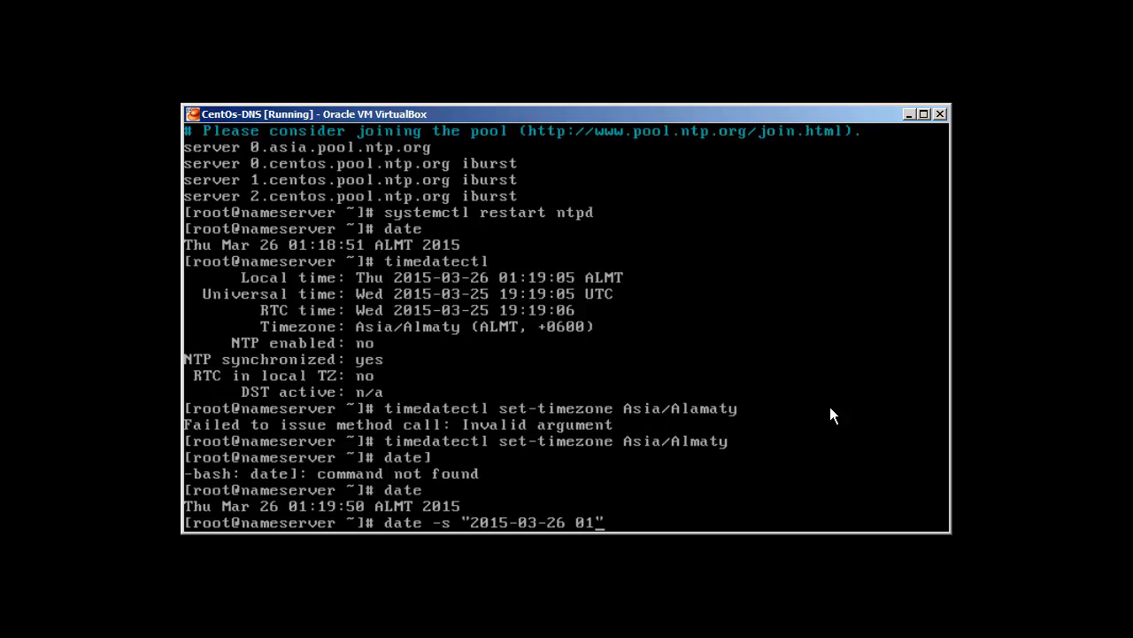
text(19)
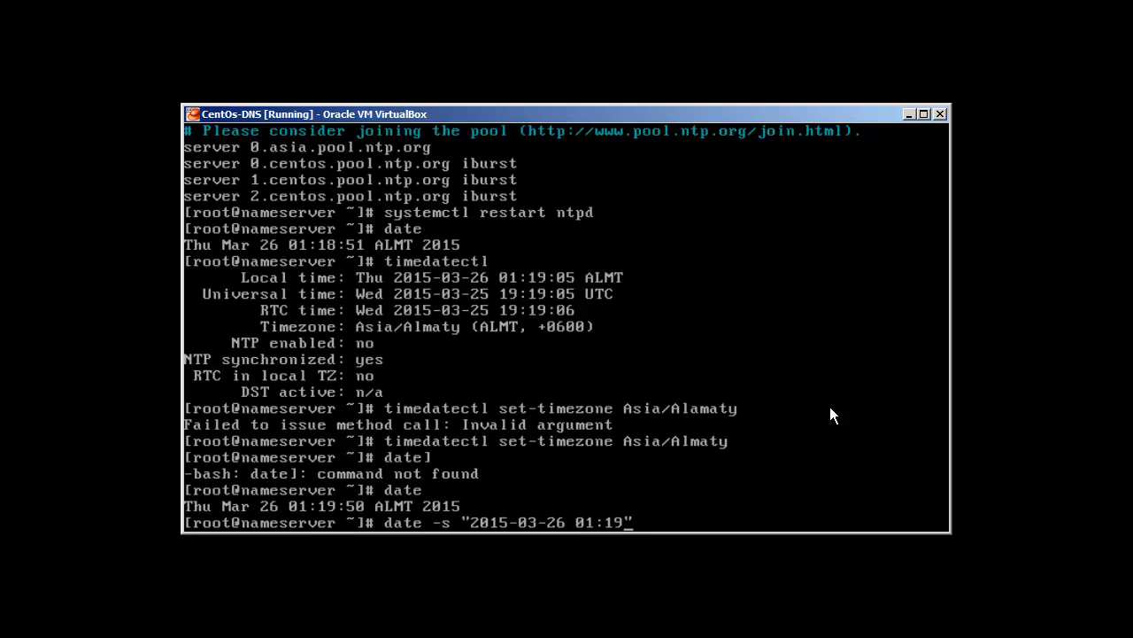
text(:)
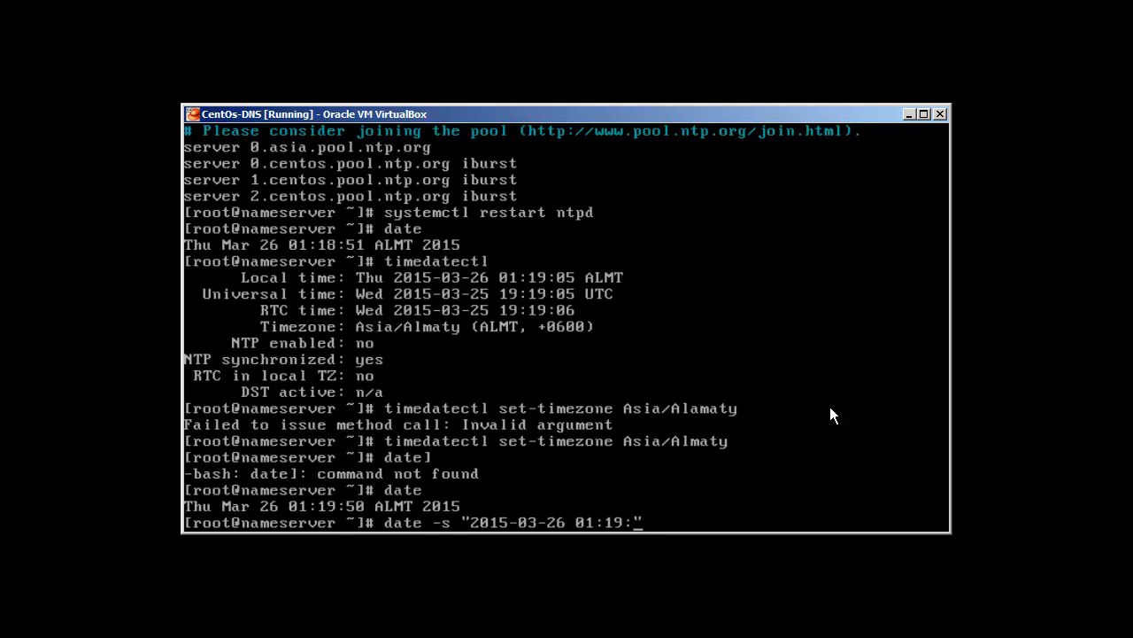
text(5)
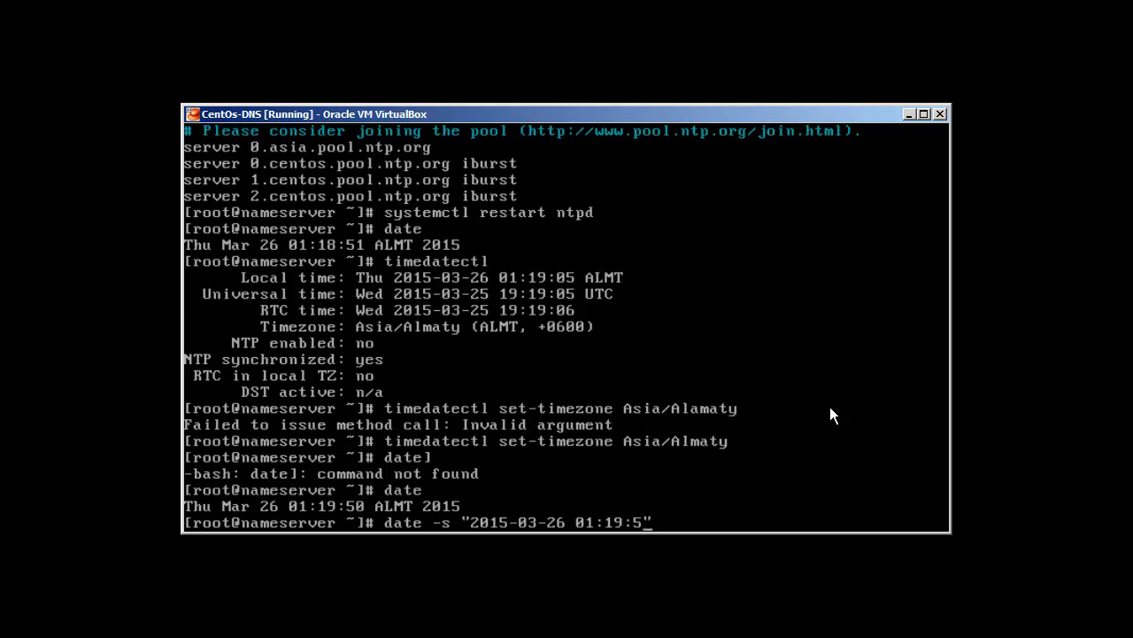
text(0")
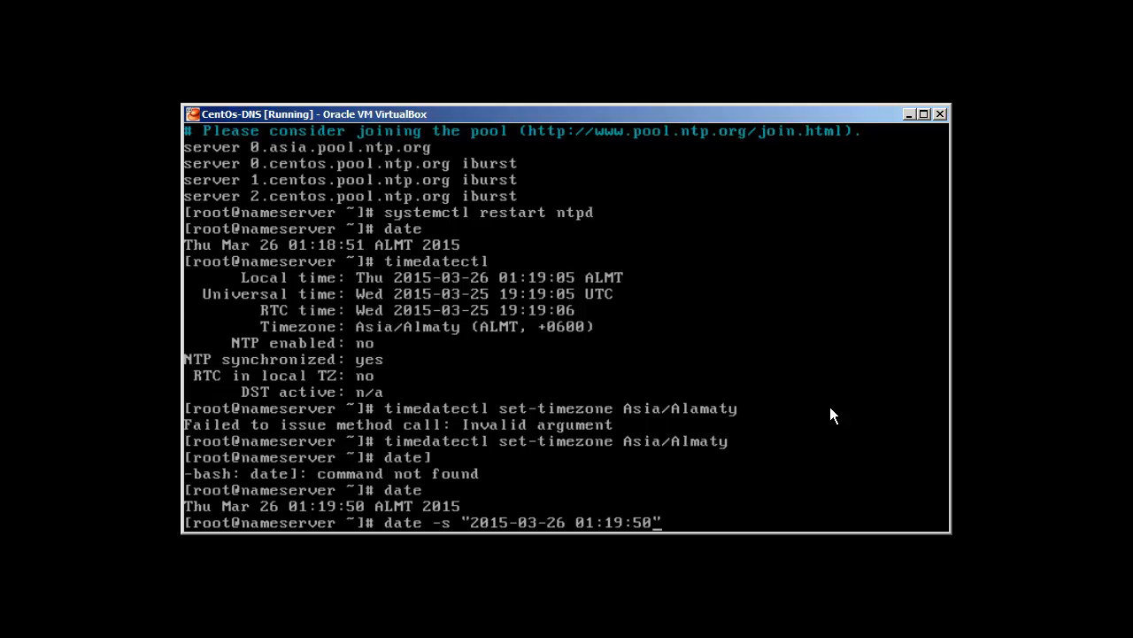
key(Return)
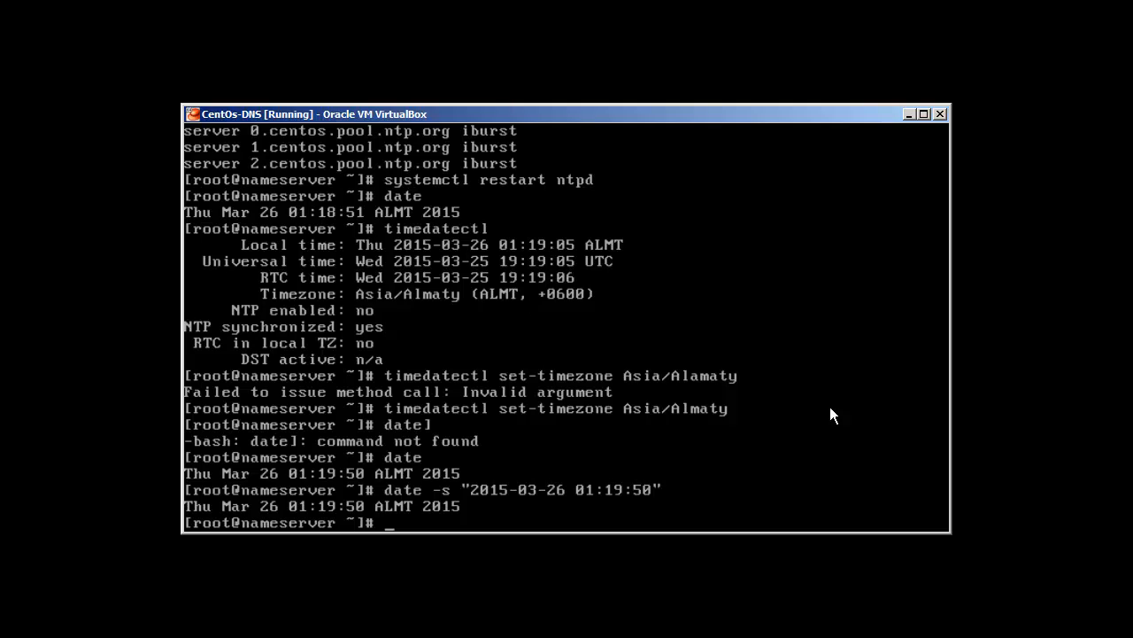
Restart ntpd, show the date as 01:20:32 ALMT, and report the hostname nameserver
text(systemctl restart ntp)
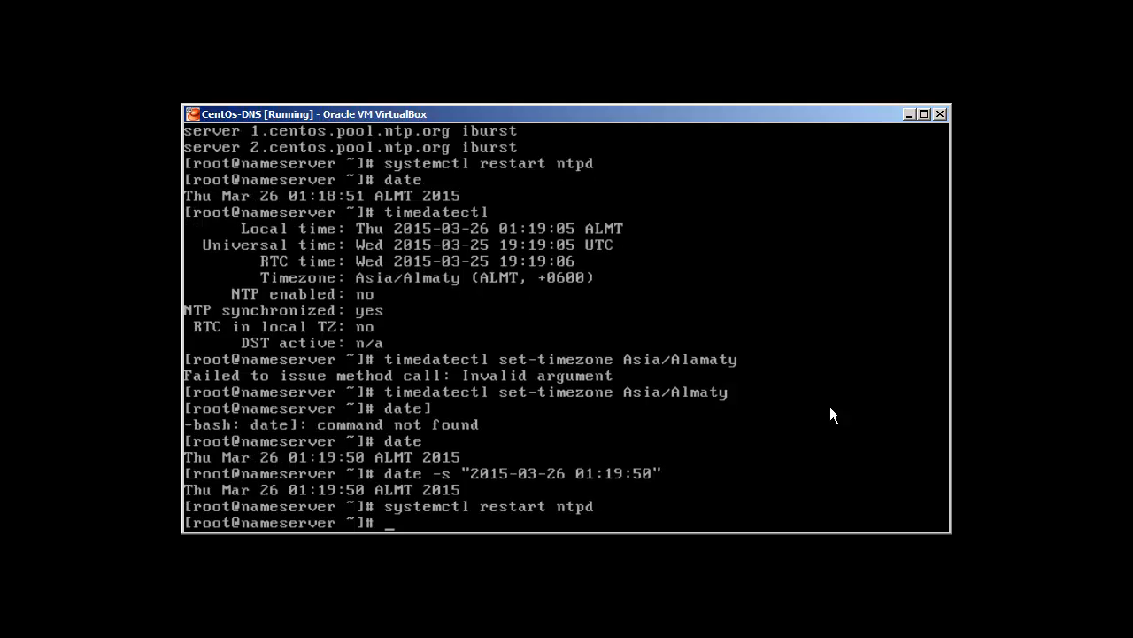
text(date)
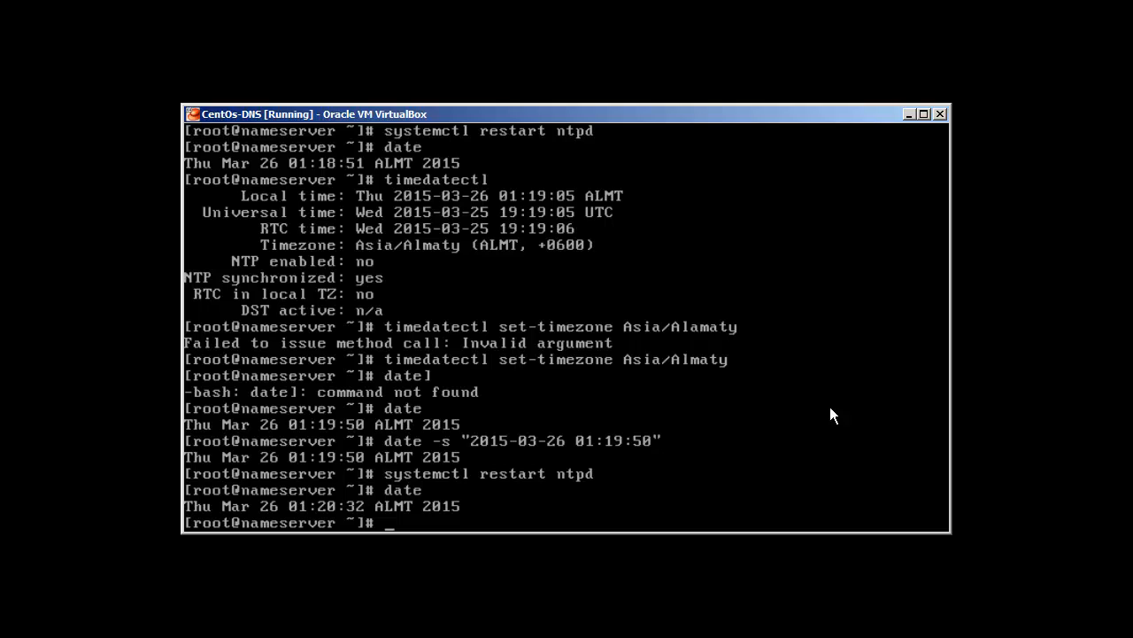
text(hostname)
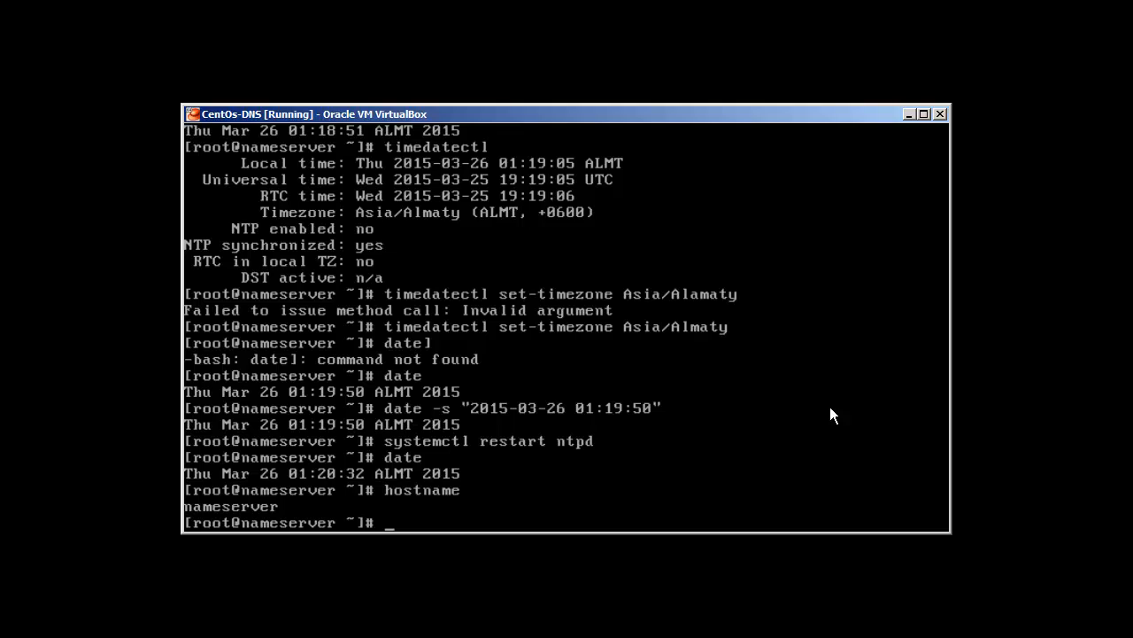
Run hostname --fqdn returning nameserver.itpings.com, then clear the screen
text(hostnae)
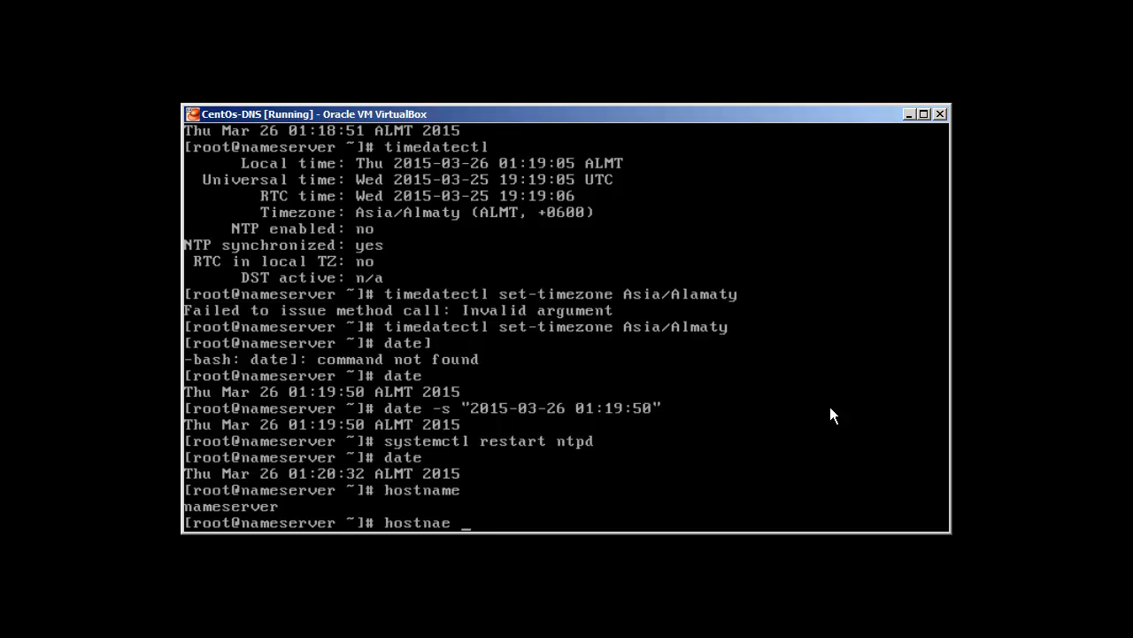
text(-)
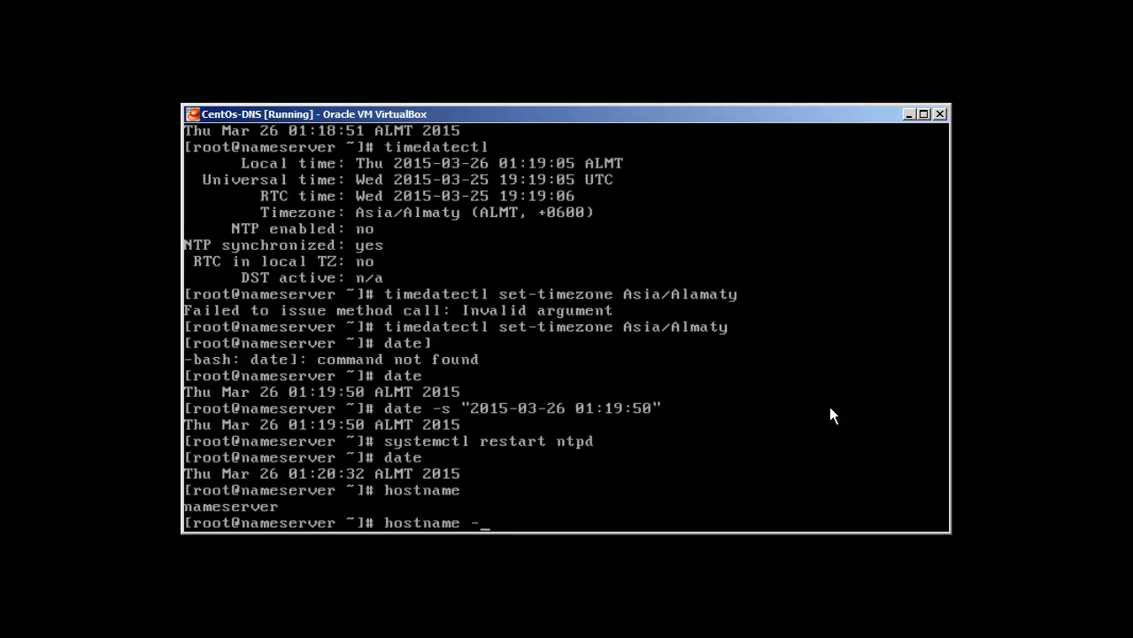
text(-fqdn)
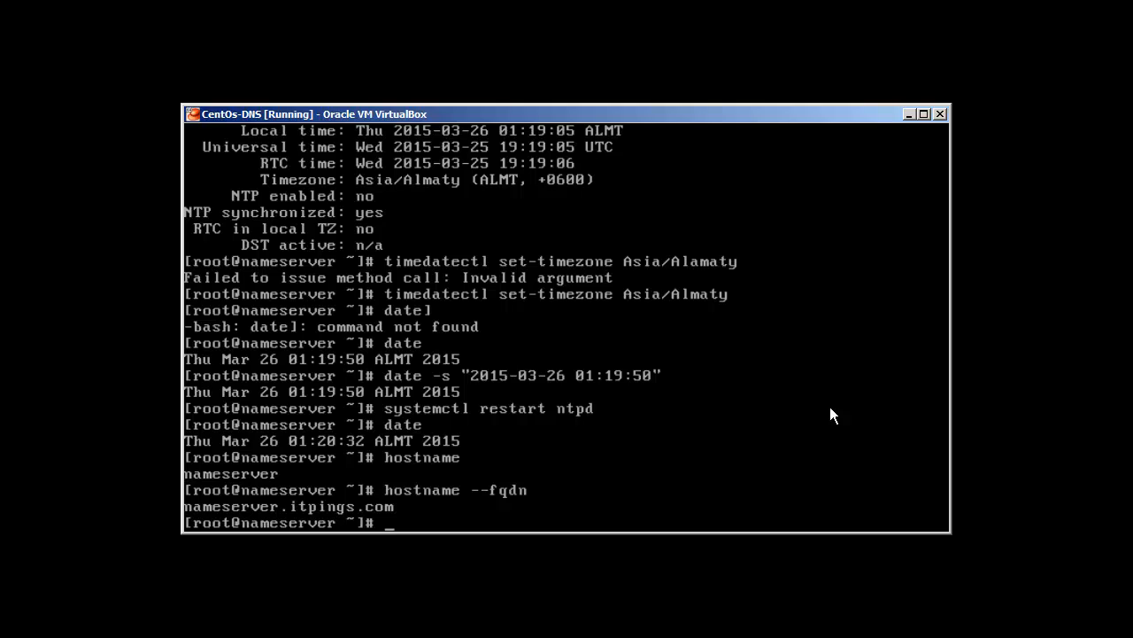
text(vi)
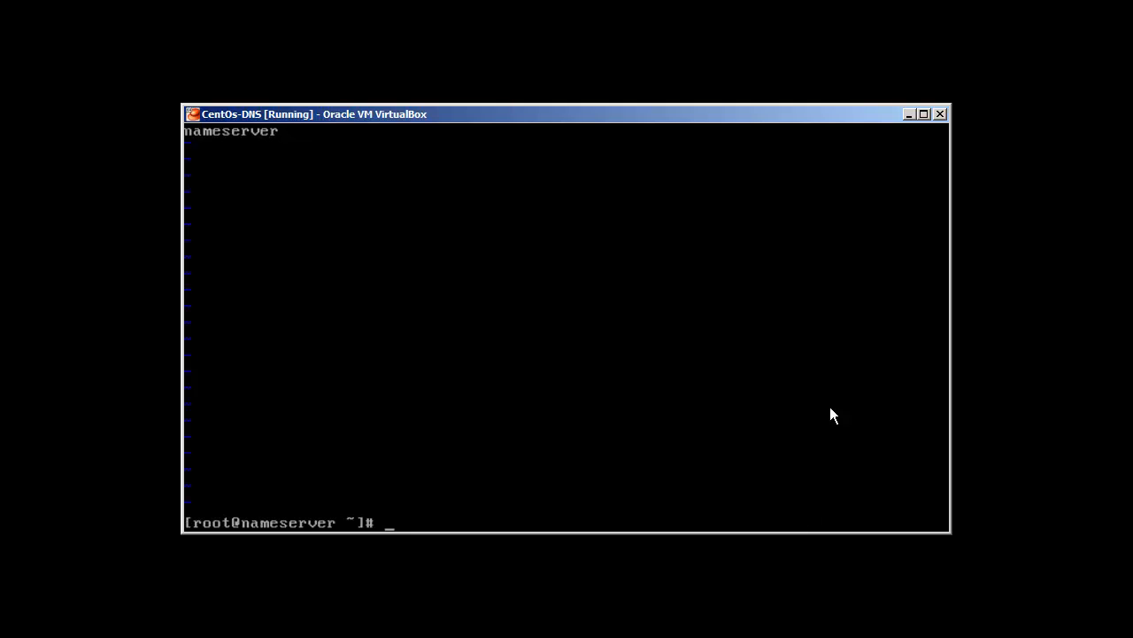
Review /etc/hosts mapping 192.168.1.10 to nameserver.itpings.com in vim, quit, and launch nmtui
text(vim /etc/)
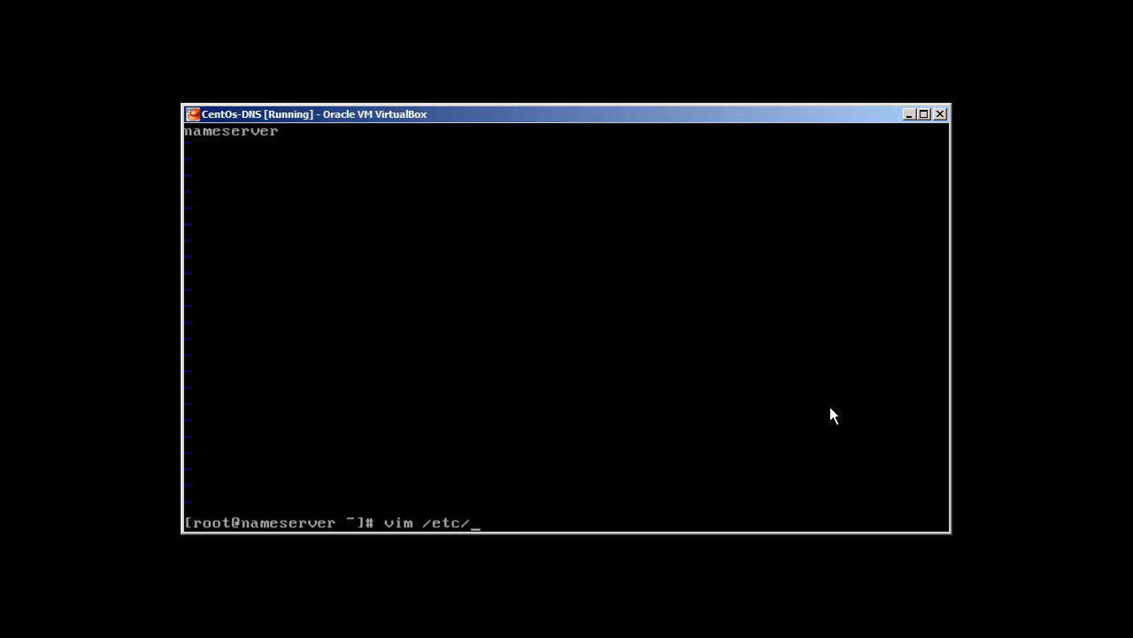
text(hosts)
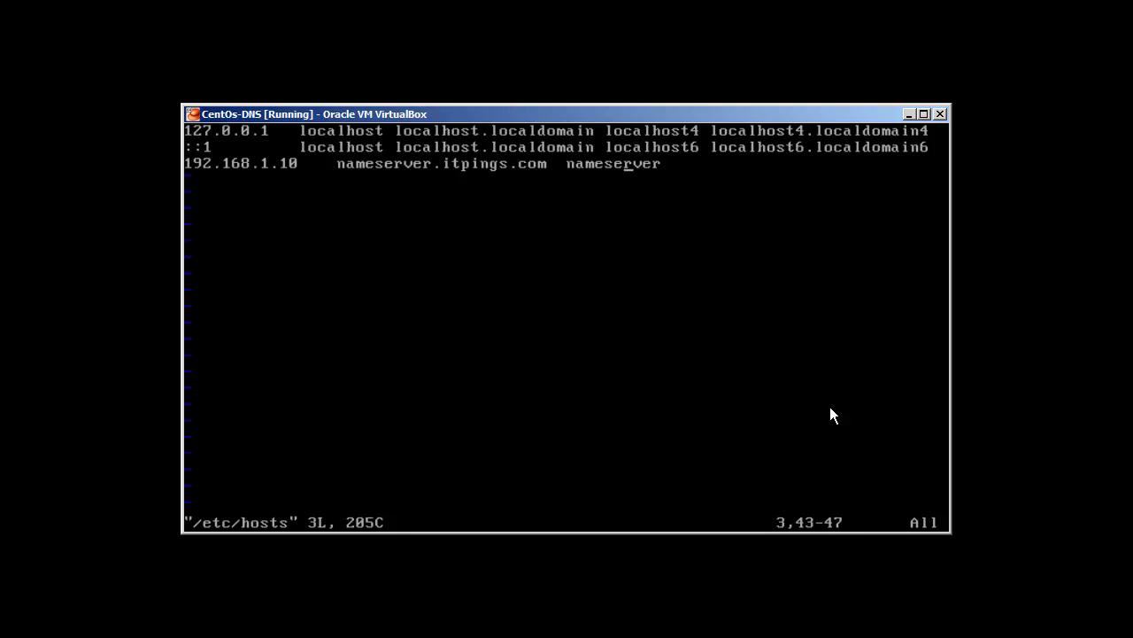
key(Right)
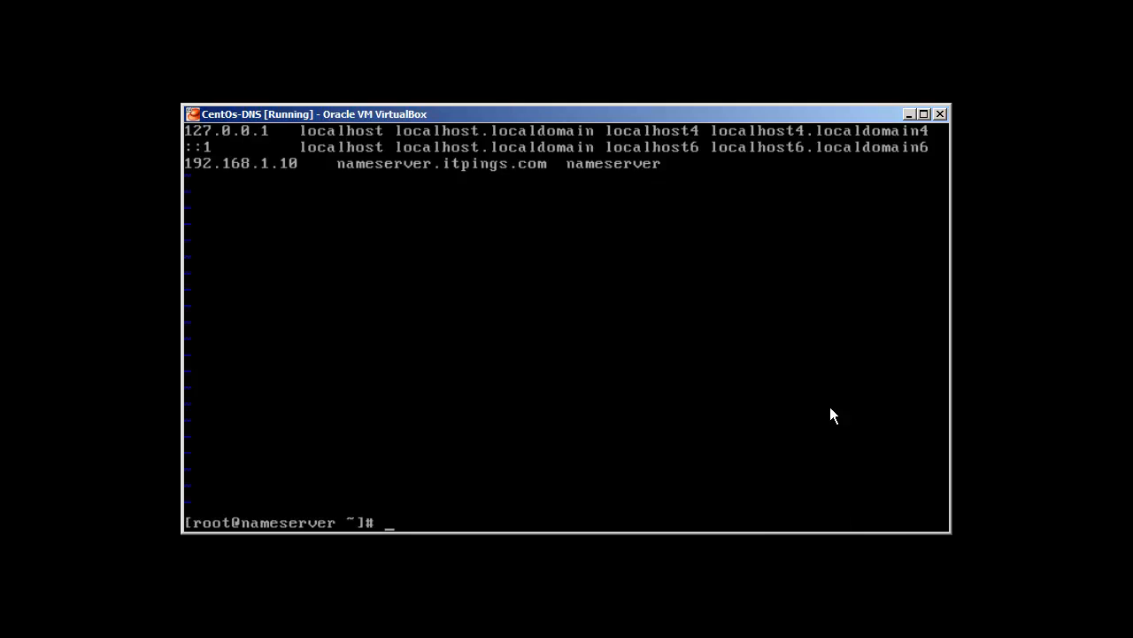
text(nmtui)
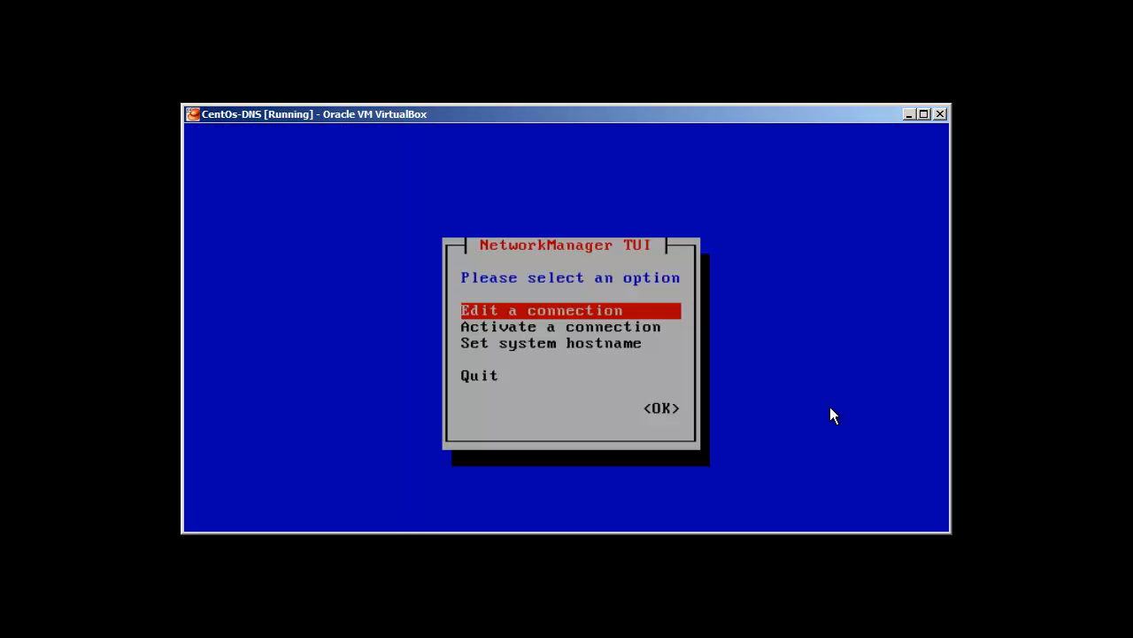
key(Down)
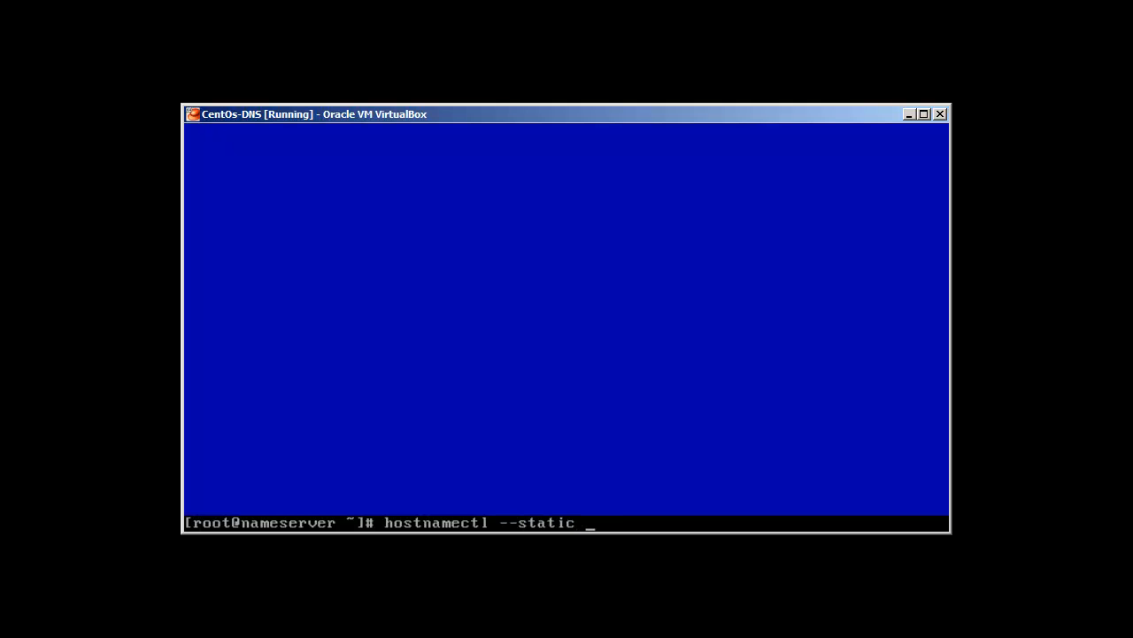
Enter hostnamectl --static set-hostname nameserver, trimming the last letter, and clear the terminal
text(set-ho)
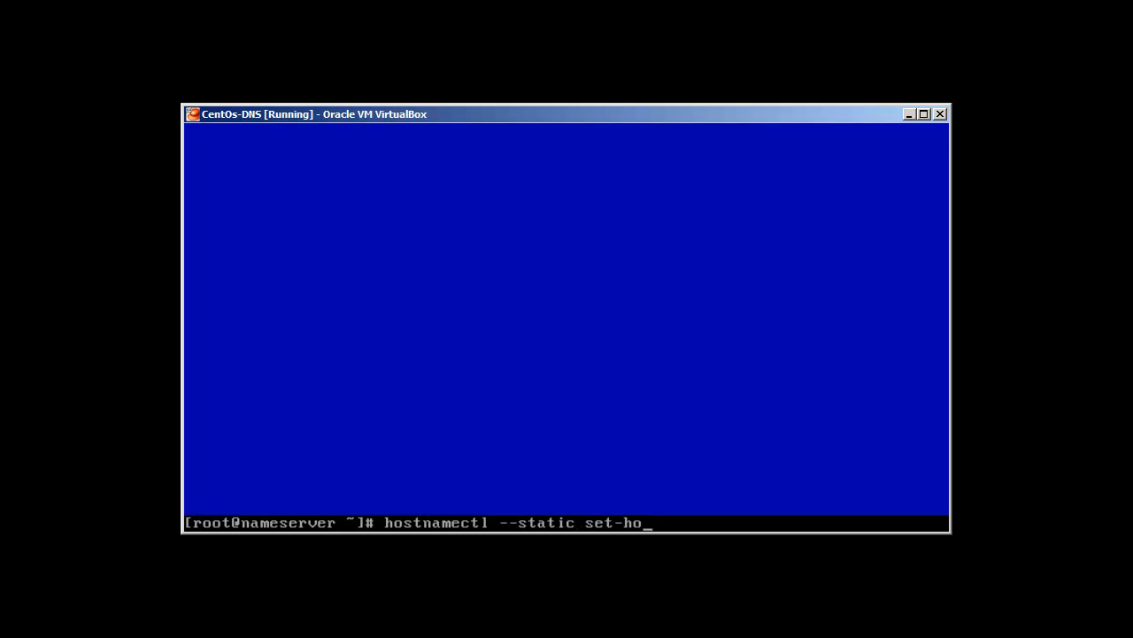
text(stname nam)
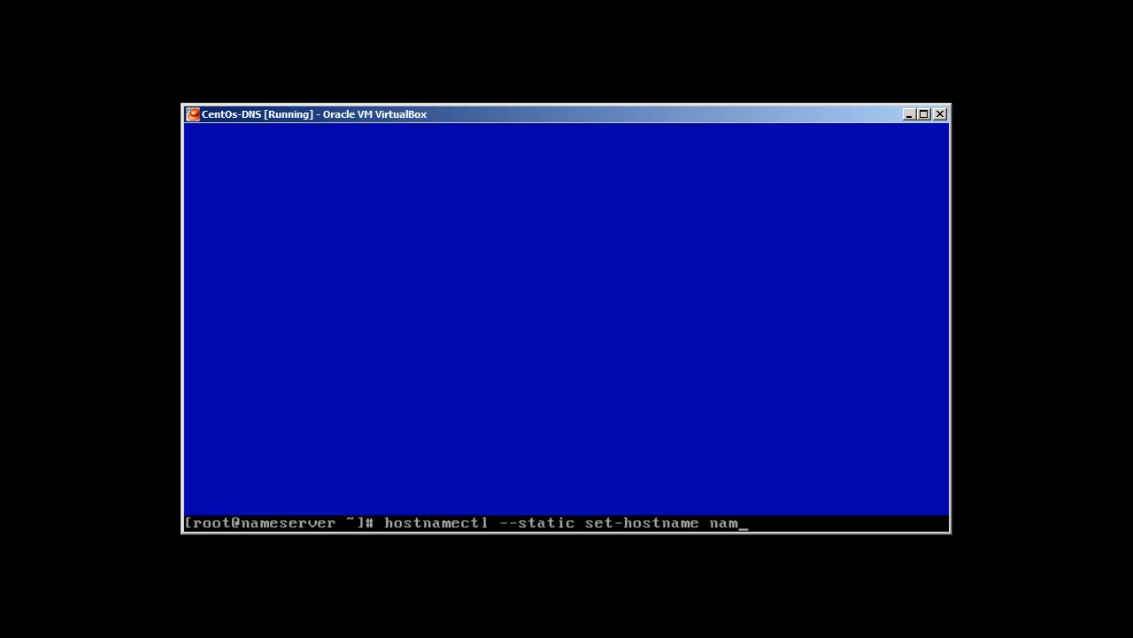
text(eserver)
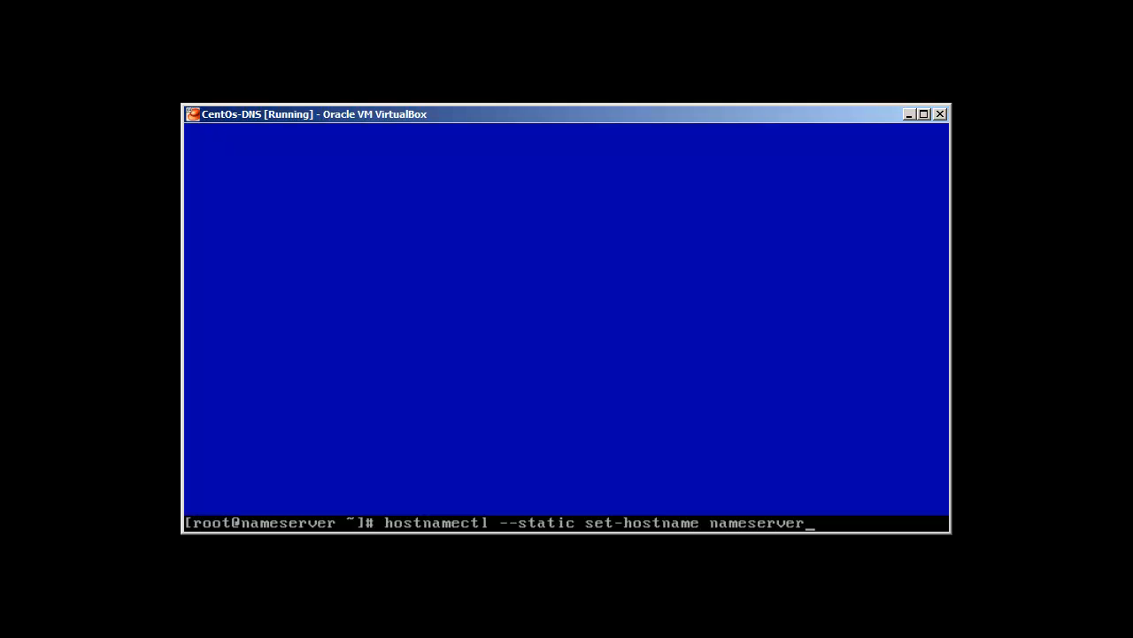
key(BackSpace)
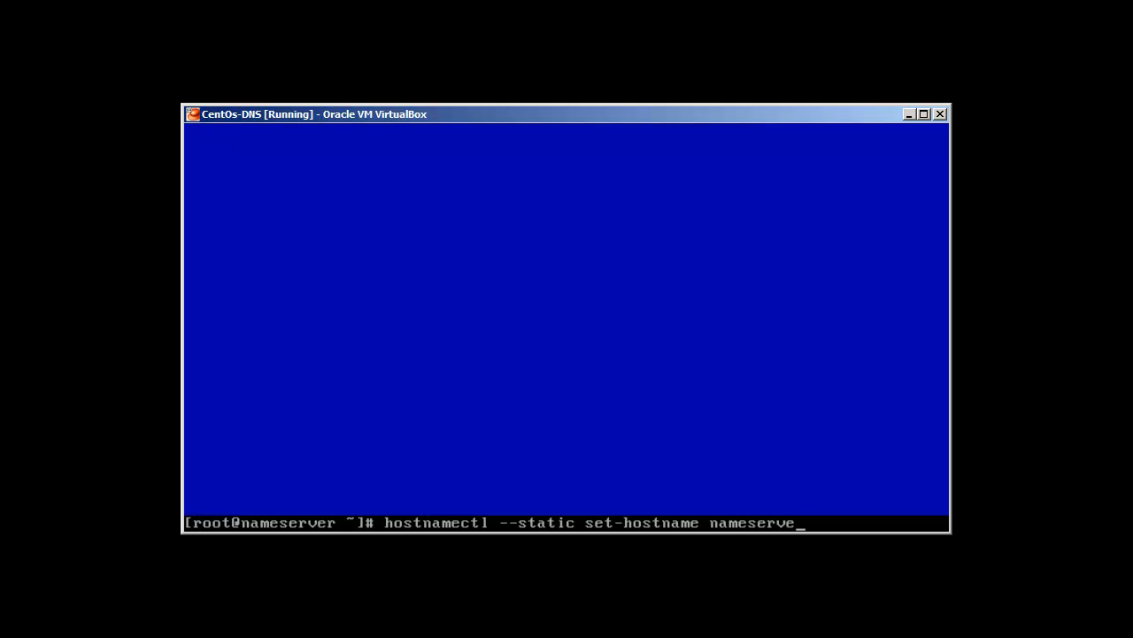
key(Return)
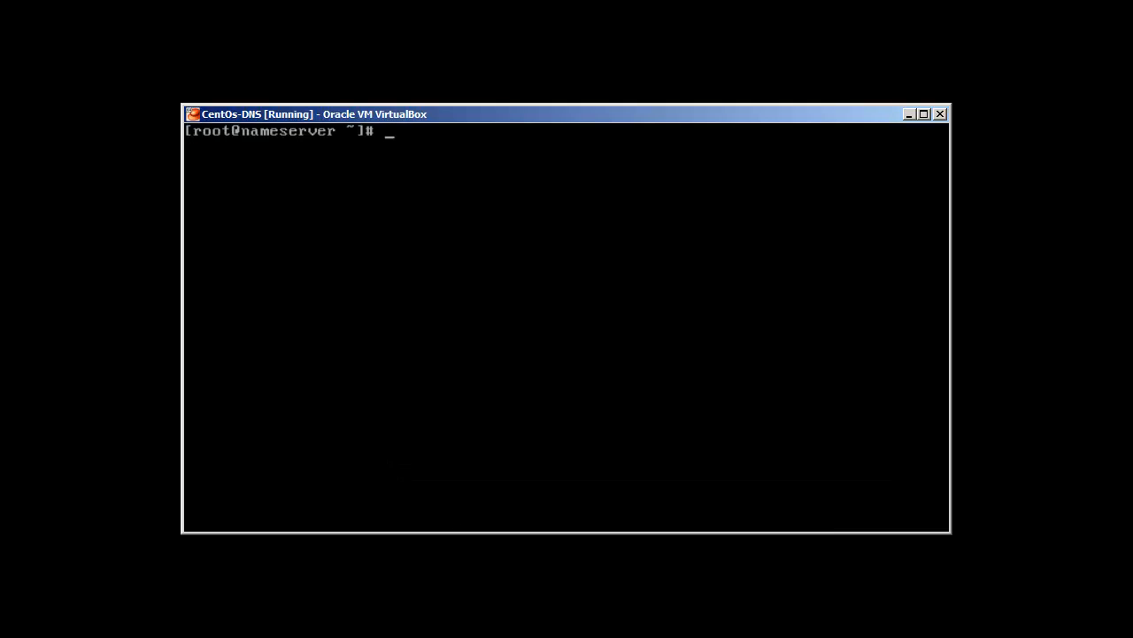